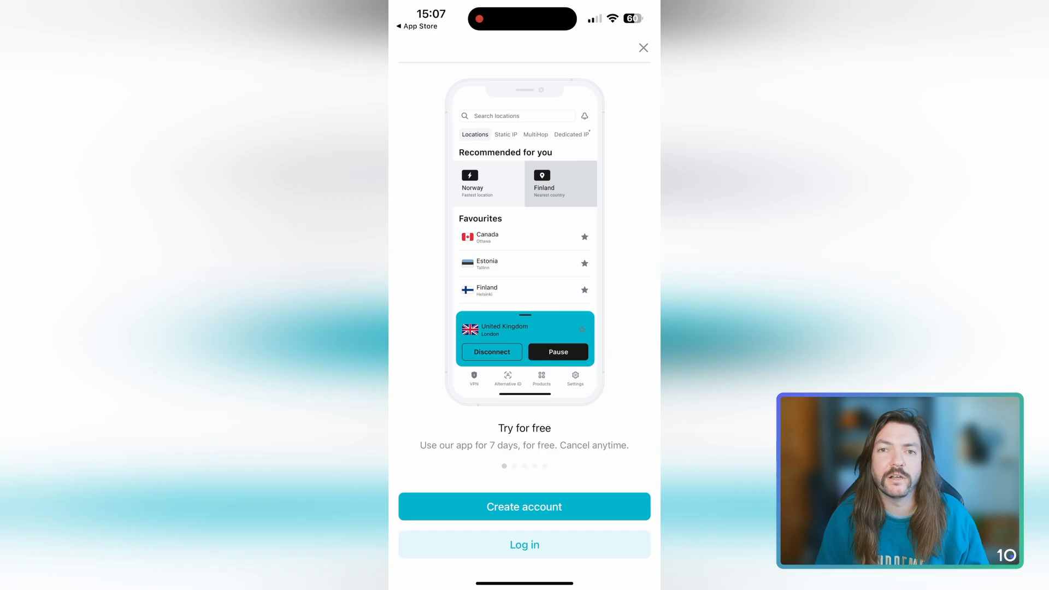
Create a Surfshark account via Continue with Apple, keeping Hide My Email selected.
{"action": "left_click", "coordinate": [523, 506]}
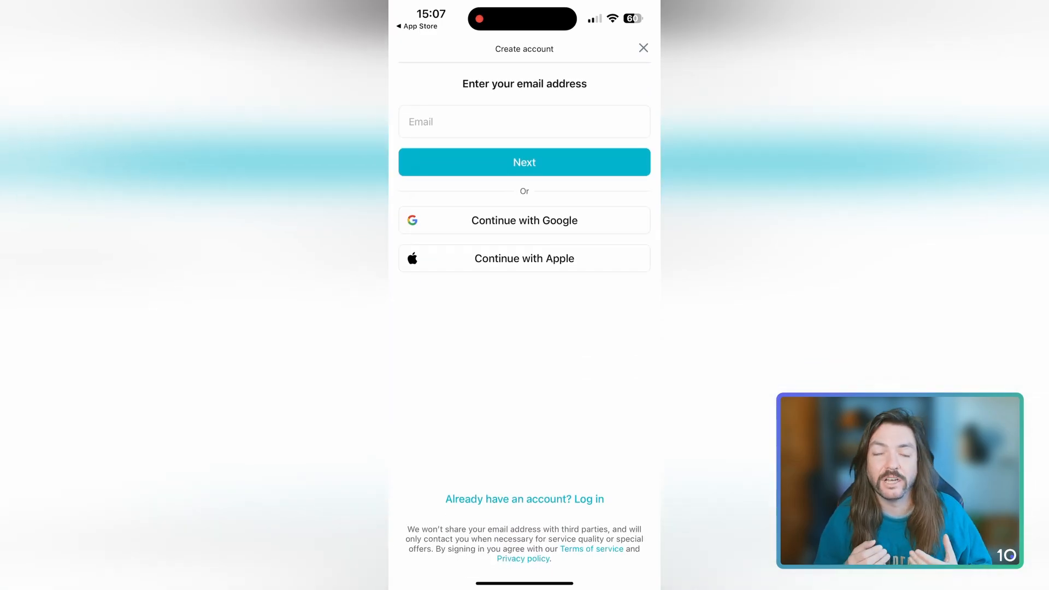
{"action": "left_click", "coordinate": [523, 258]}
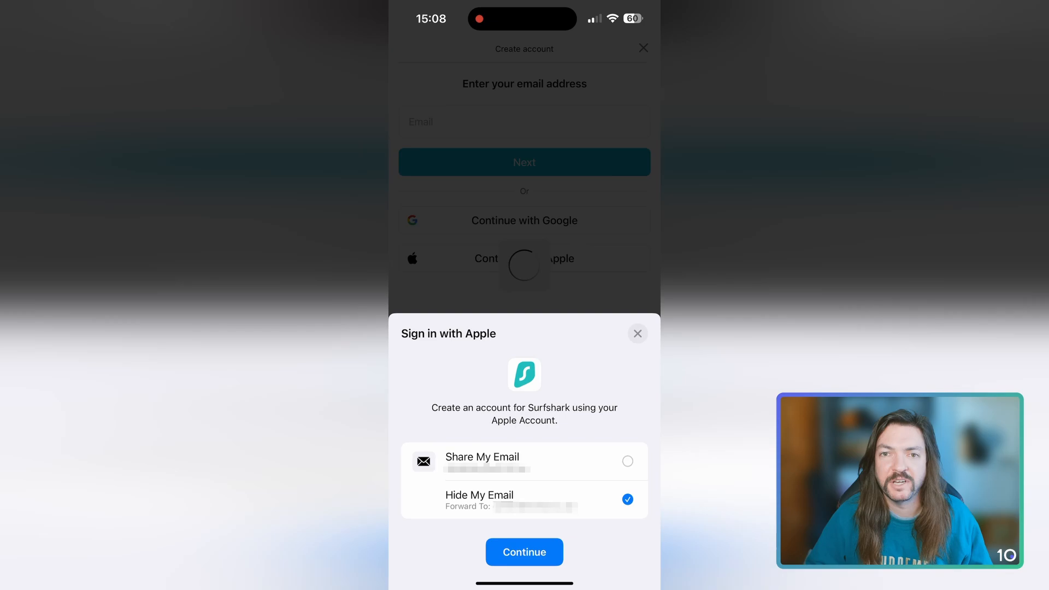
{"action": "left_click", "coordinate": [524, 552]}
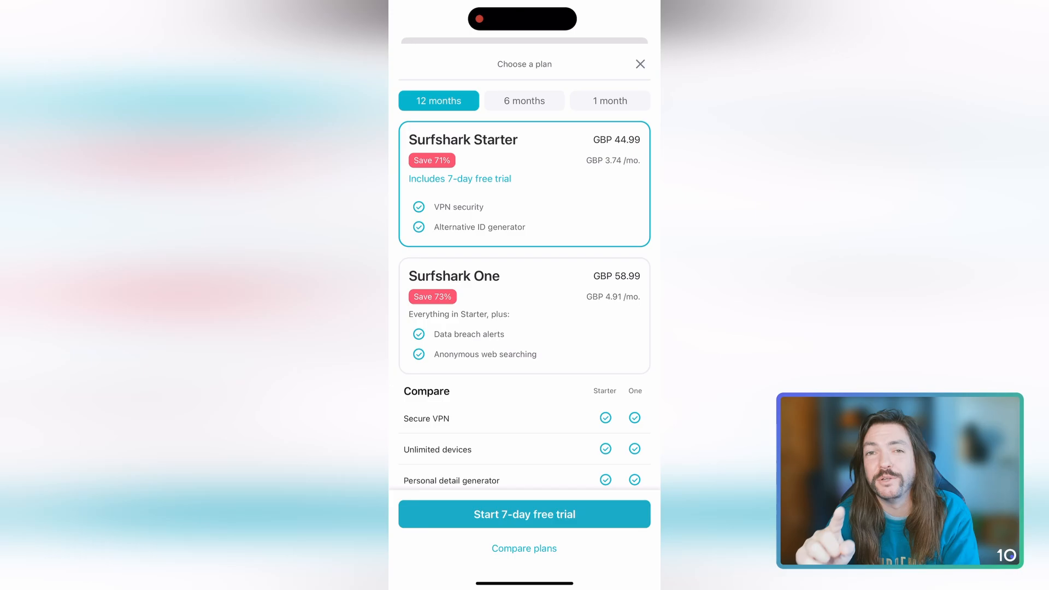
Compare the 1-month and 6-month plan prices, then return to the 12-month plans.
{"action": "left_click", "coordinate": [609, 101]}
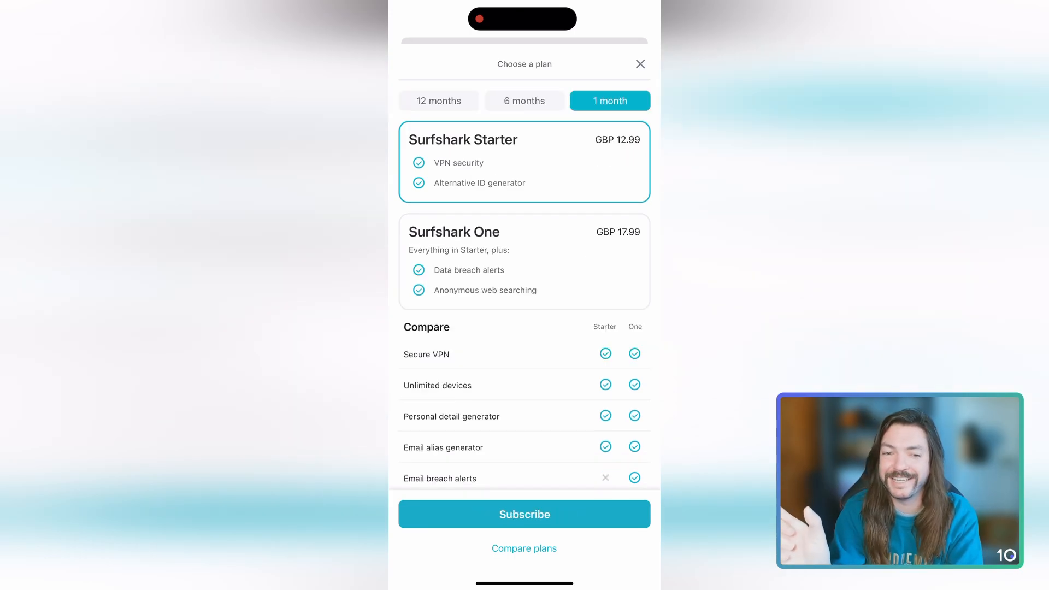
{"action": "left_click", "coordinate": [524, 100]}
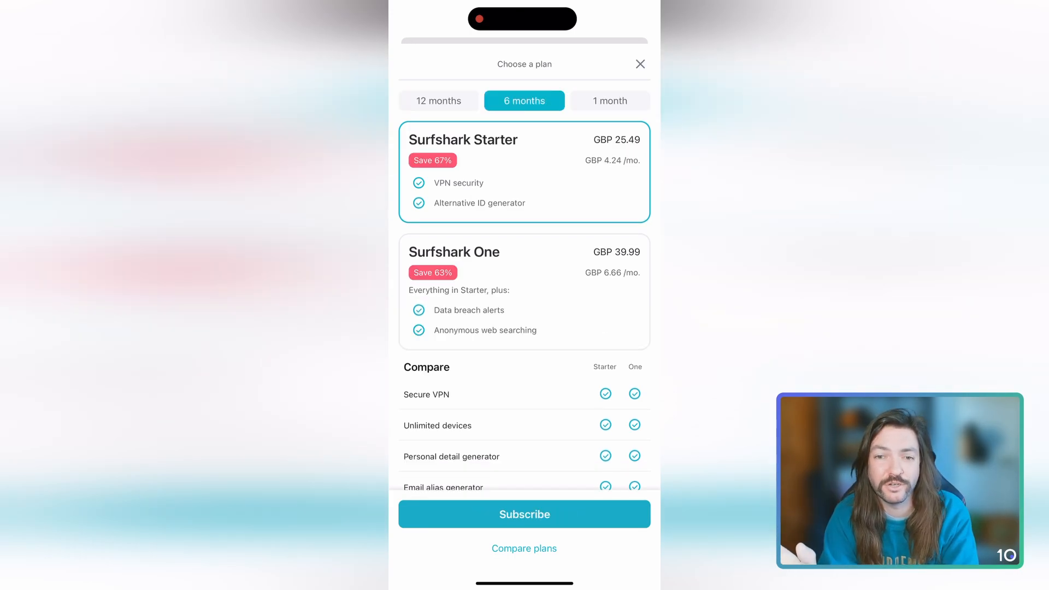
{"action": "left_click", "coordinate": [438, 100]}
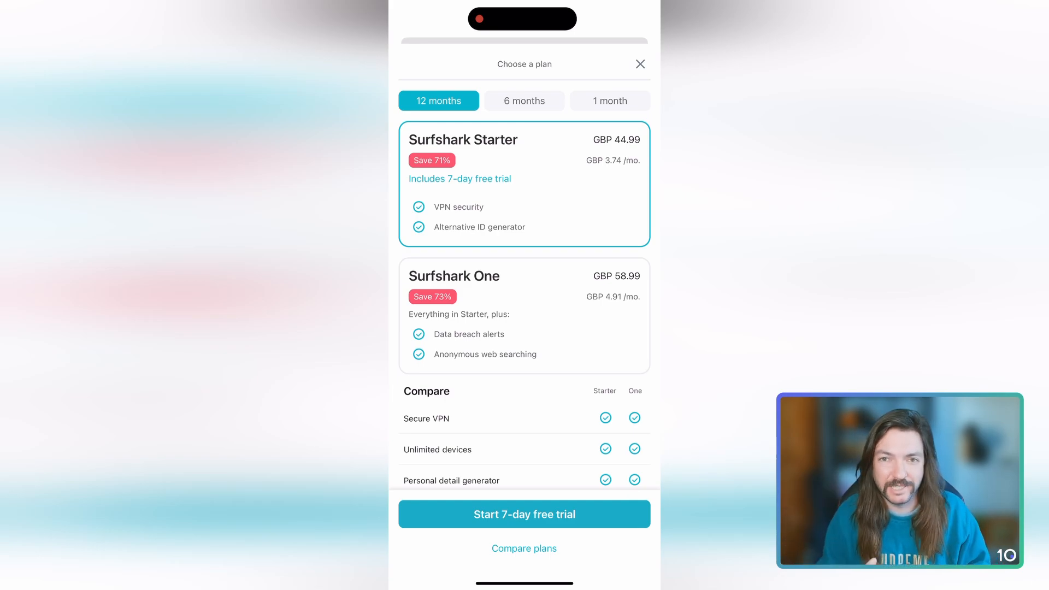
Start the 12-month Starter 7-day free trial and approve the Apple Pay payment.
{"action": "left_click", "coordinate": [524, 514]}
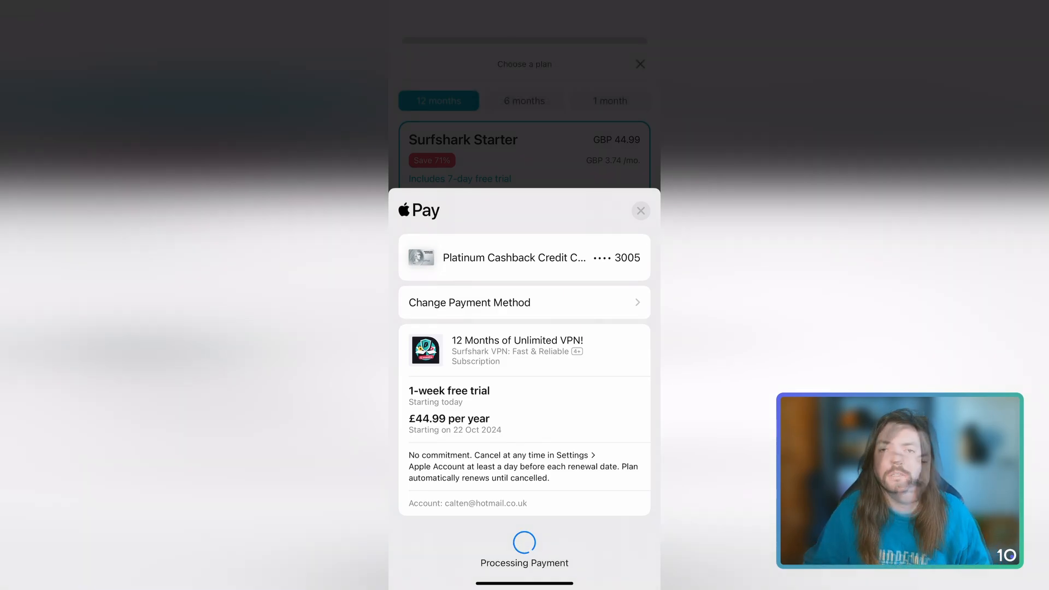
{"action": "left_click", "coordinate": [639, 211]}
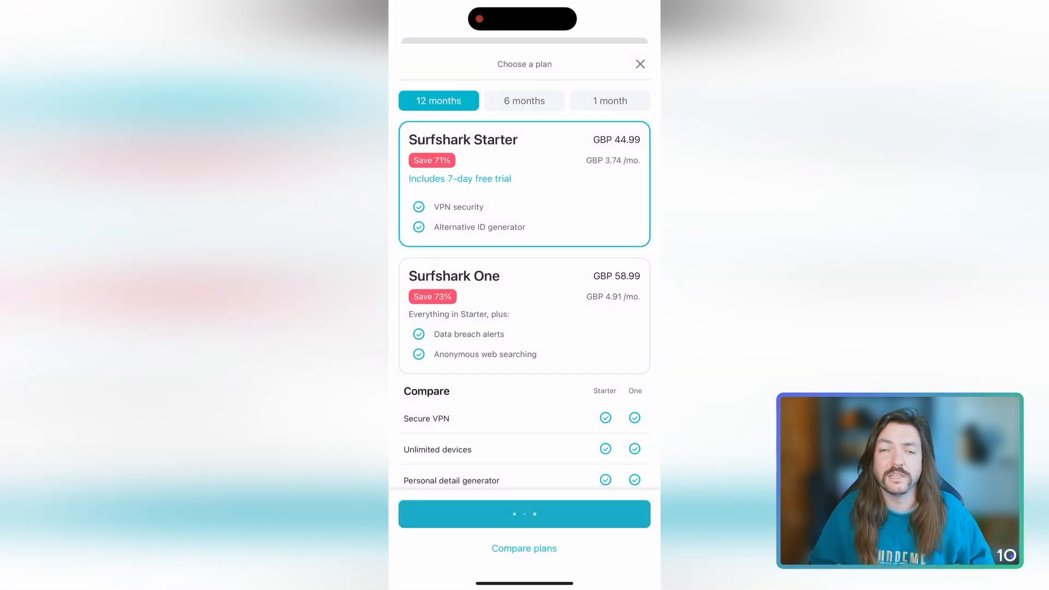
{"action": "left_click", "coordinate": [523, 513]}
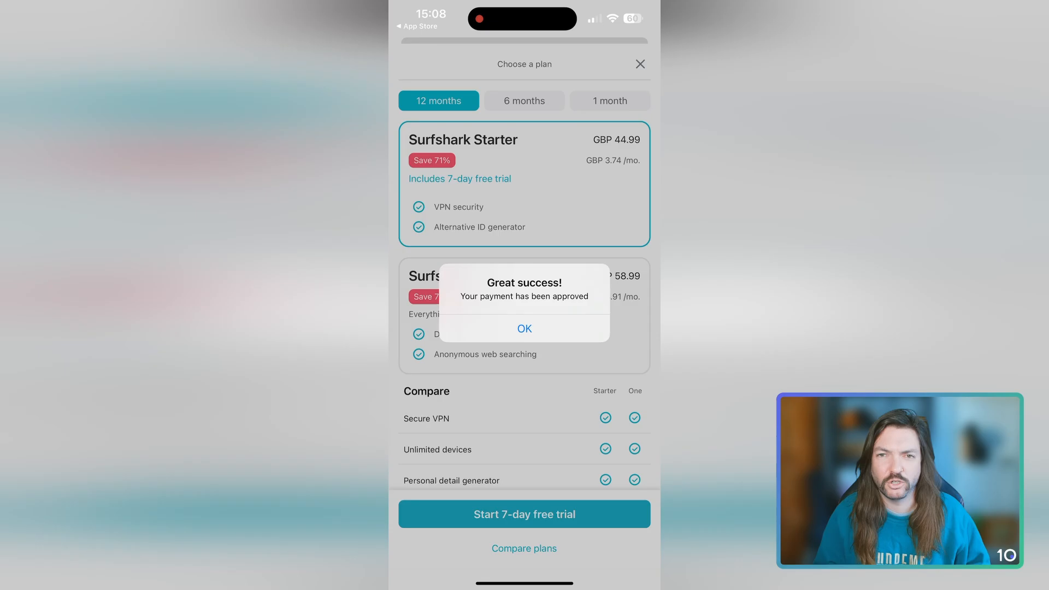
{"action": "left_click", "coordinate": [525, 329]}
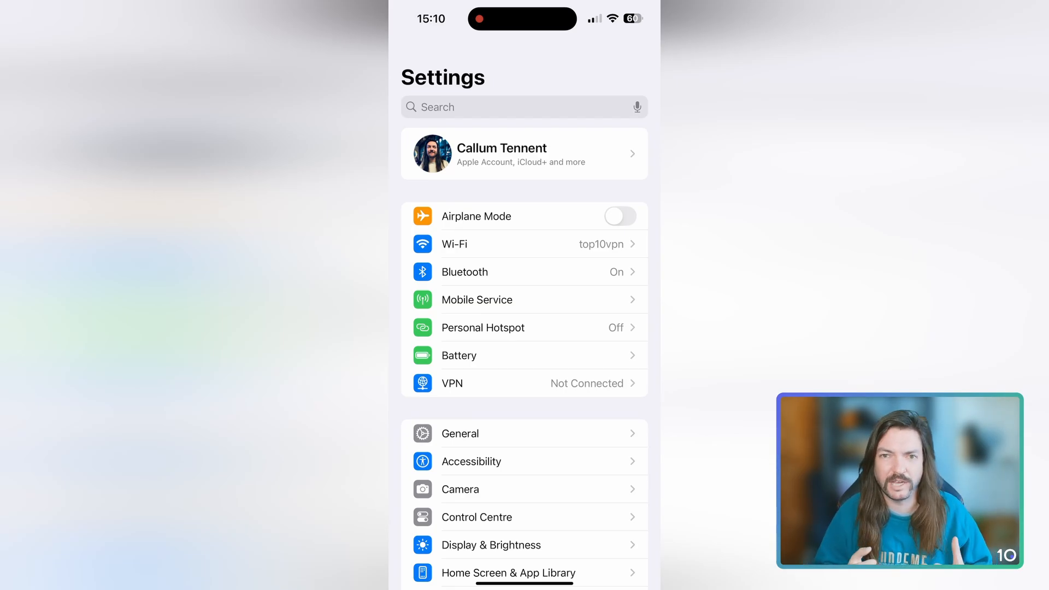
Open the Apple Account page from the top of iOS Settings.
{"action": "left_click", "coordinate": [524, 153]}
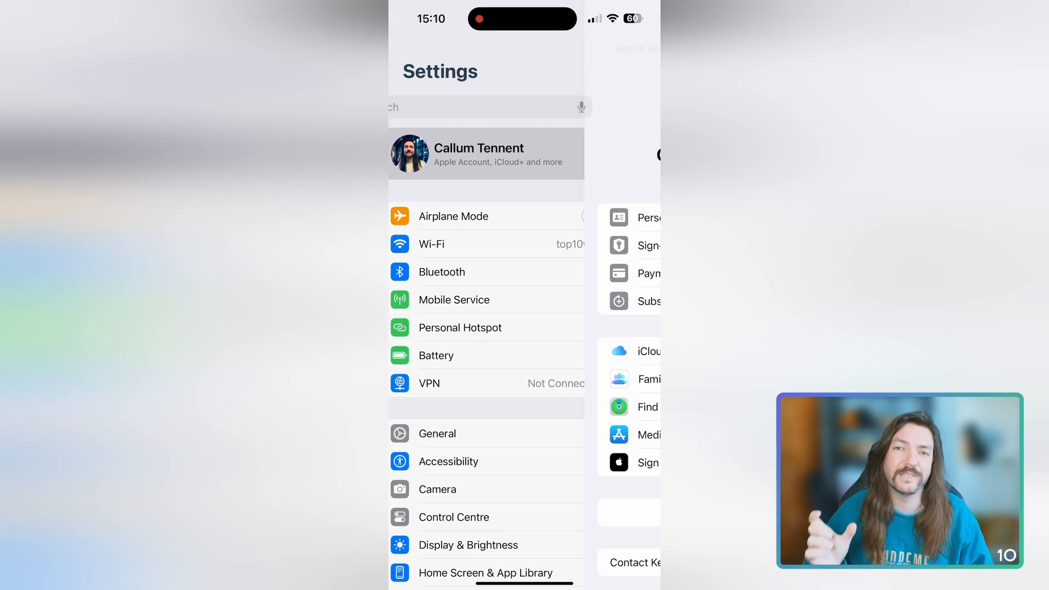
{"action": "left_click", "coordinate": [648, 301]}
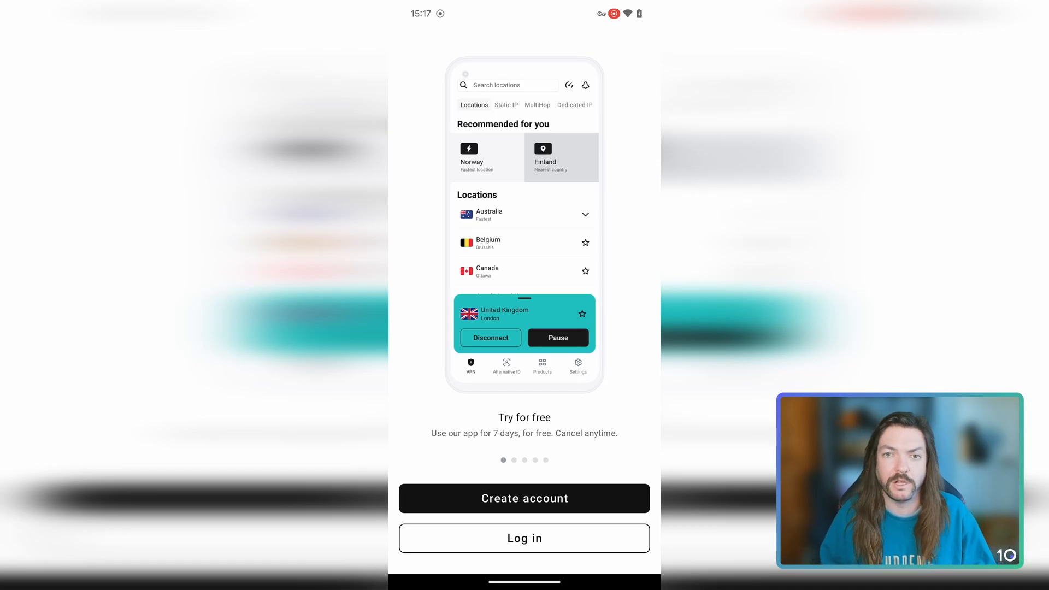
Begin account creation and compare the 1-month prices before returning to 12-month plans.
{"action": "left_click", "coordinate": [523, 499]}
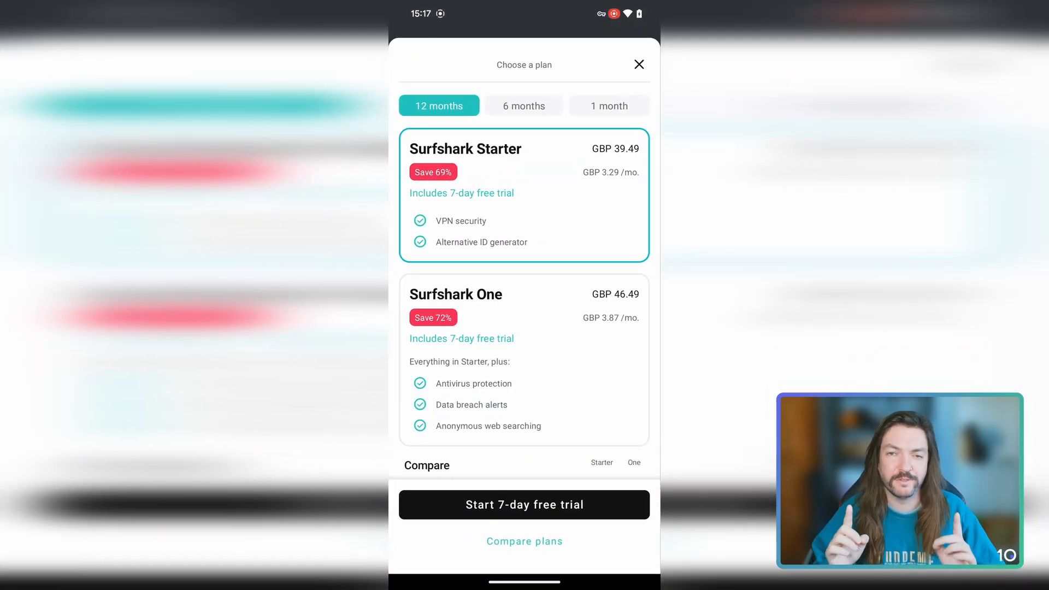
{"action": "left_click", "coordinate": [609, 106]}
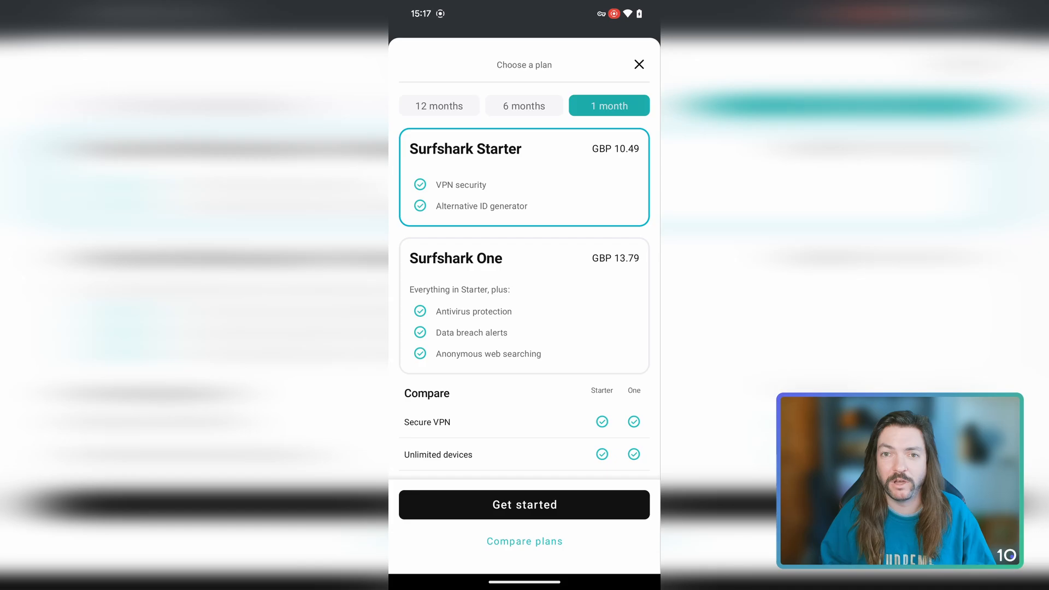
{"action": "left_click", "coordinate": [439, 106]}
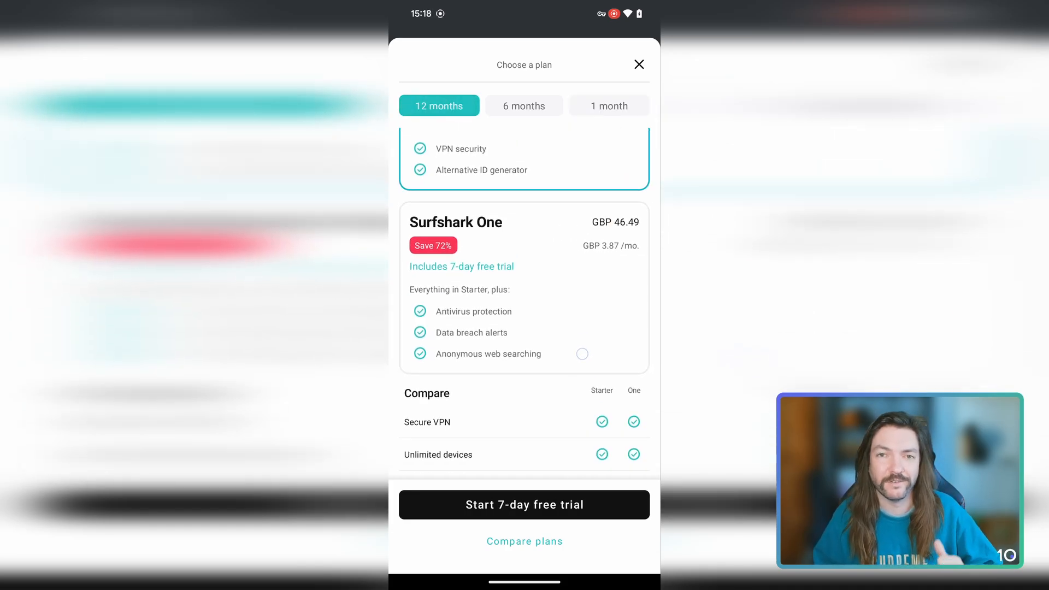
{"action": "scroll", "scroll_direction": "down", "scroll_amount": 3}
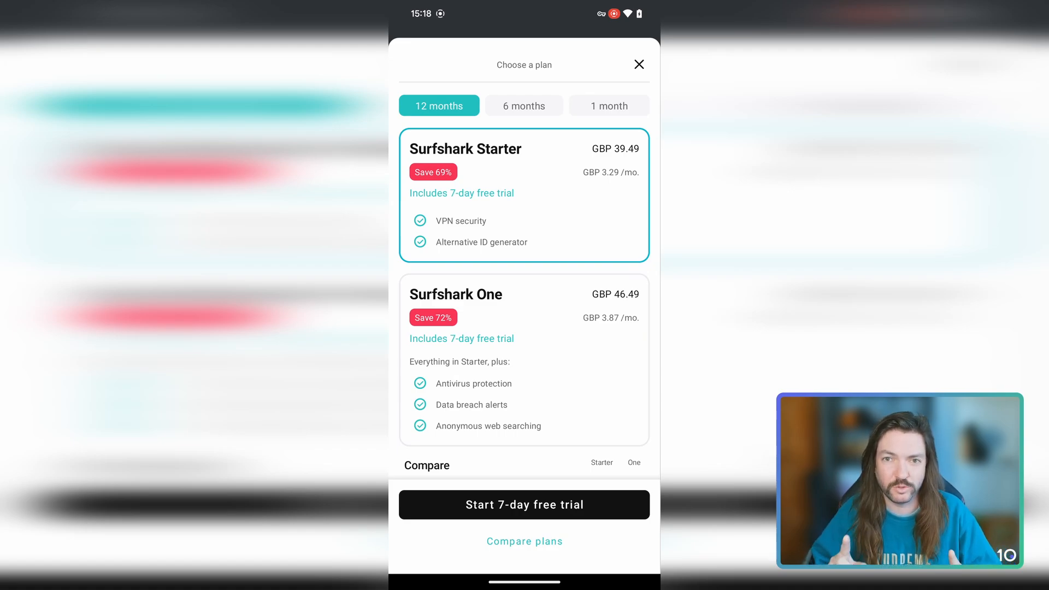
Select Surfshark One, switch back to Starter, and start its 7-day free trial checkout.
{"action": "left_click", "coordinate": [523, 359]}
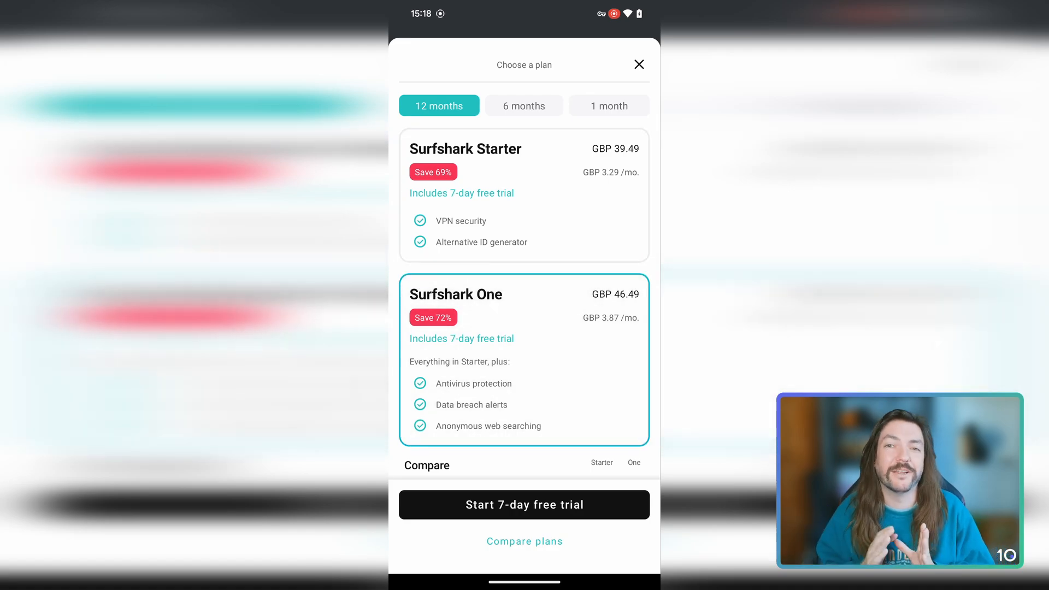
{"action": "left_click", "coordinate": [523, 195]}
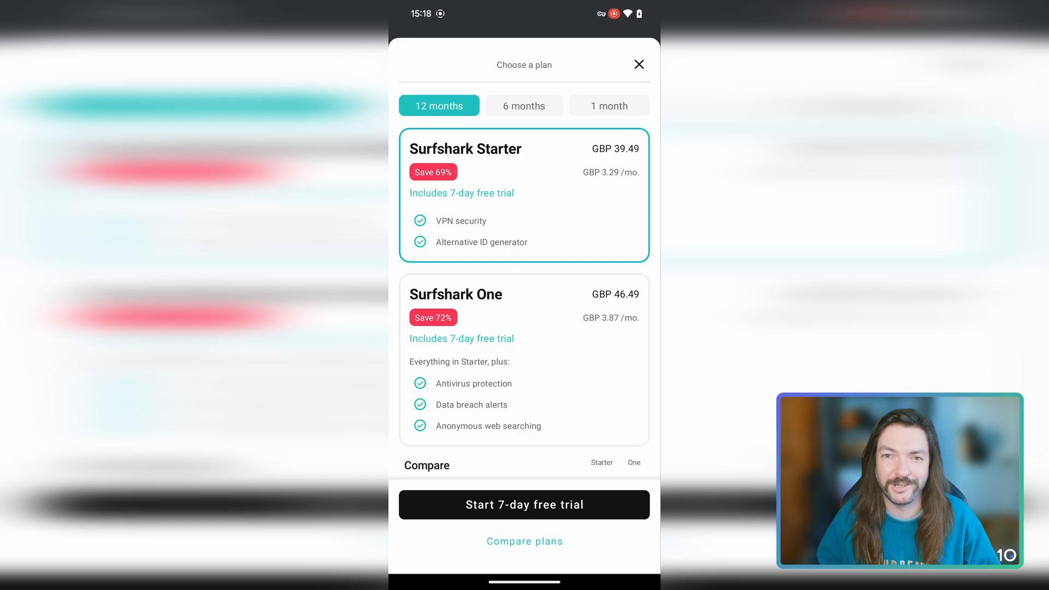
{"action": "left_click", "coordinate": [523, 505]}
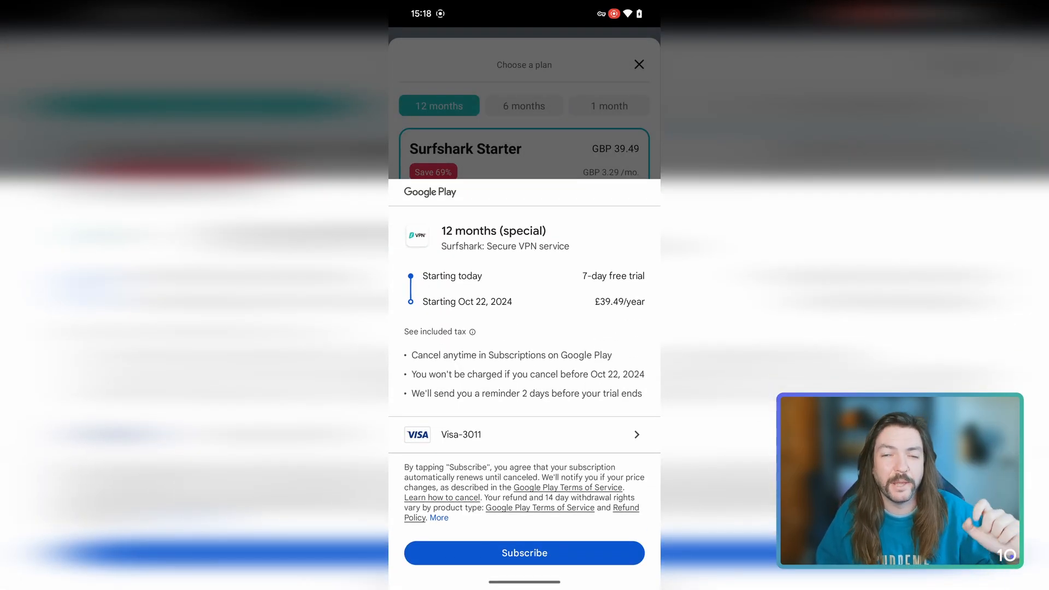
Subscribe to the 12-month trial on Google Play, declining a backup payment method, and reach the VPN locations list.
{"action": "left_click", "coordinate": [523, 553]}
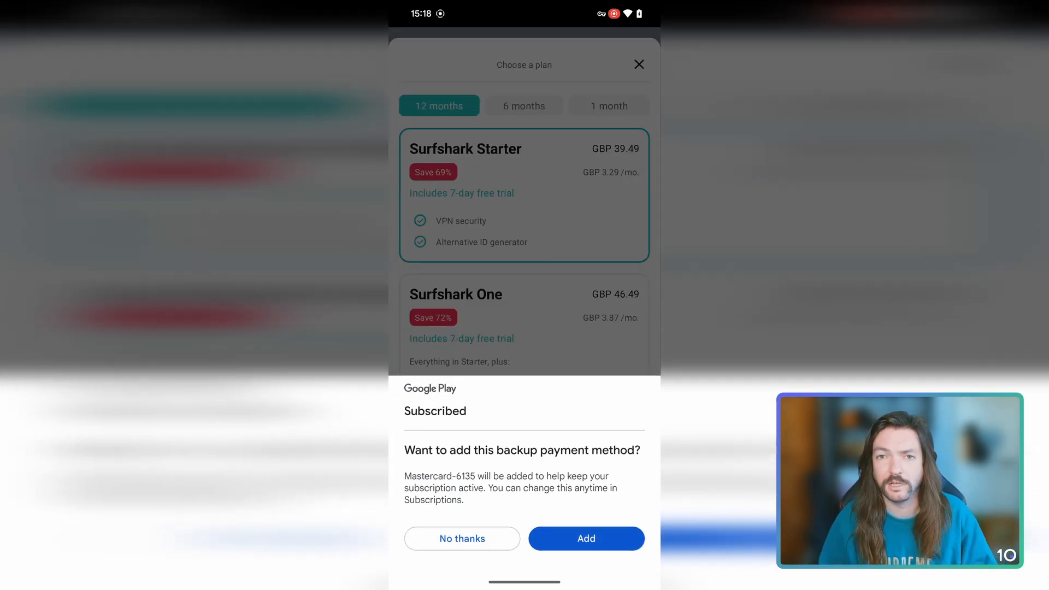
{"action": "left_click", "coordinate": [462, 537]}
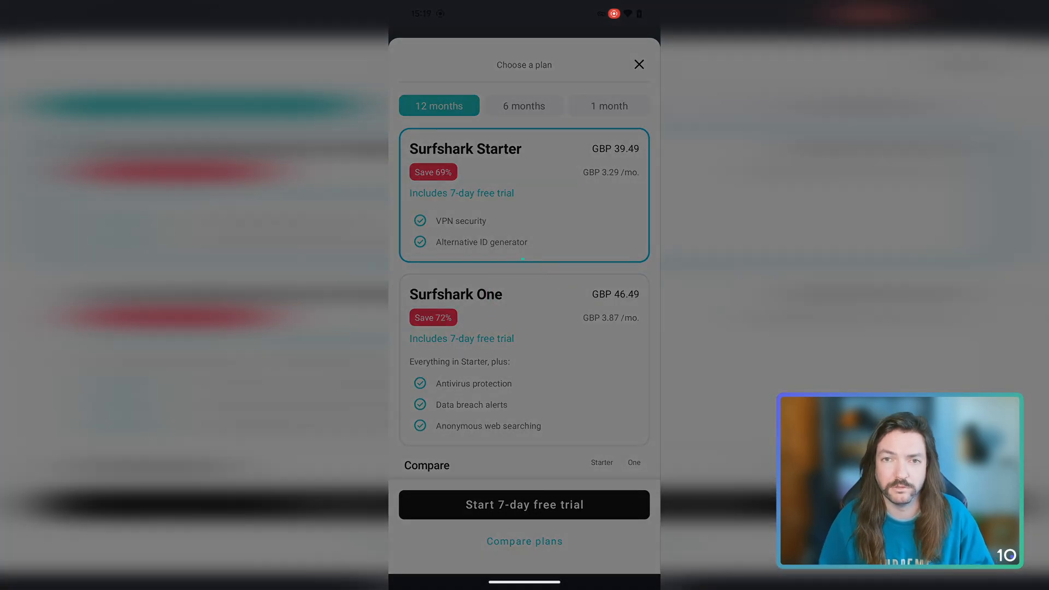
{"action": "left_click", "coordinate": [638, 65]}
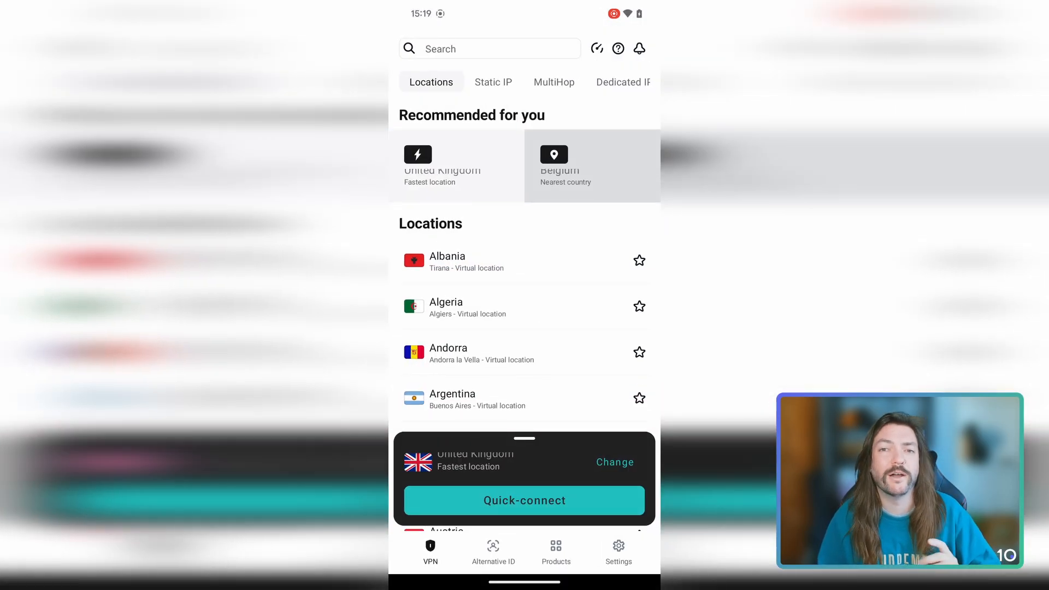
{"action": "left_click", "coordinate": [525, 500]}
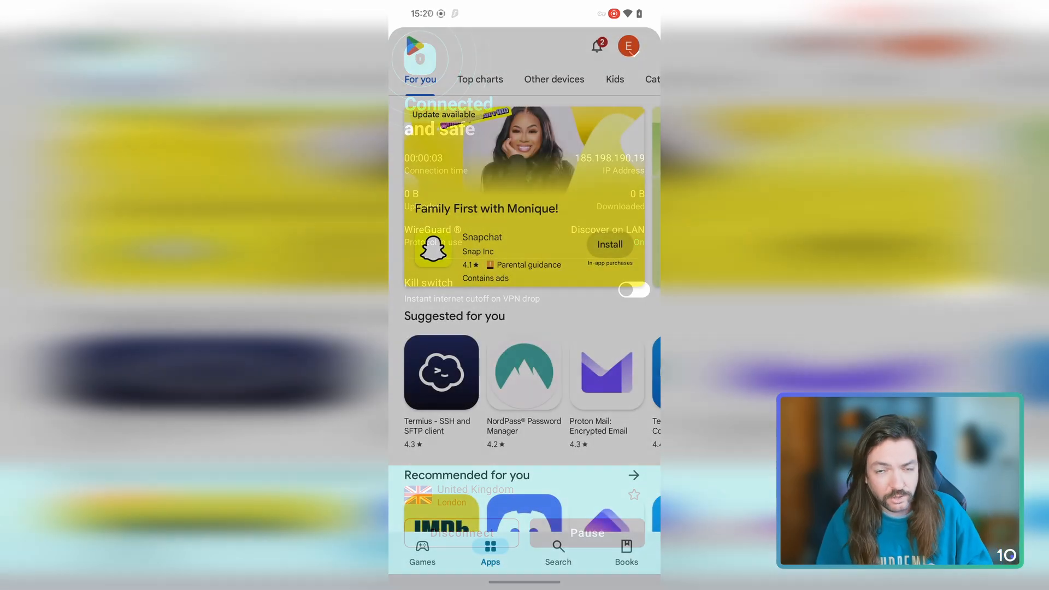
Go to Payments & subscriptions in the Google account and manage the Surfshark subscription.
{"action": "left_click", "coordinate": [628, 46]}
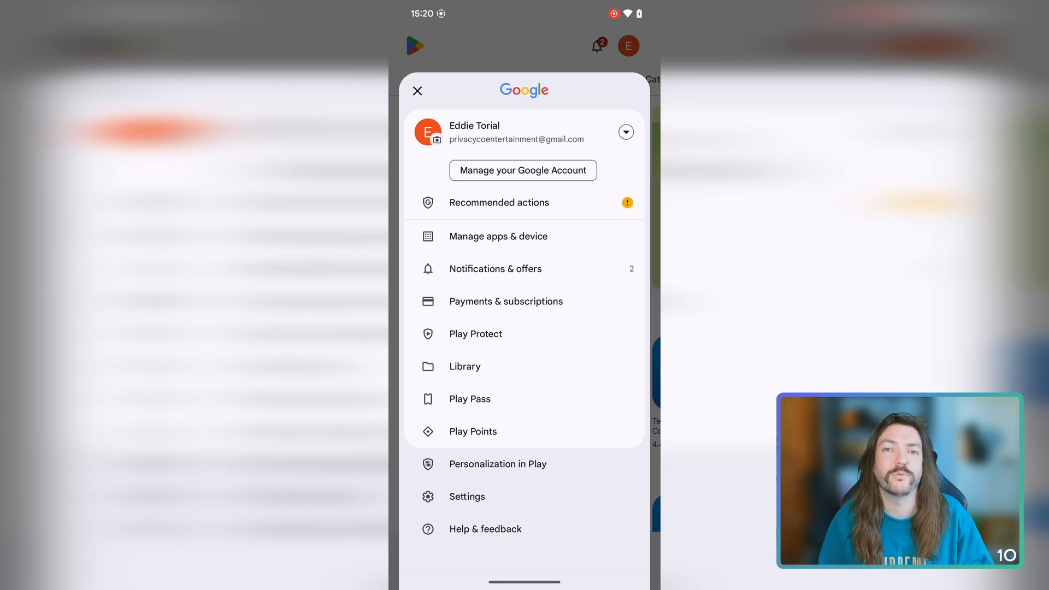
{"action": "left_click", "coordinate": [506, 302]}
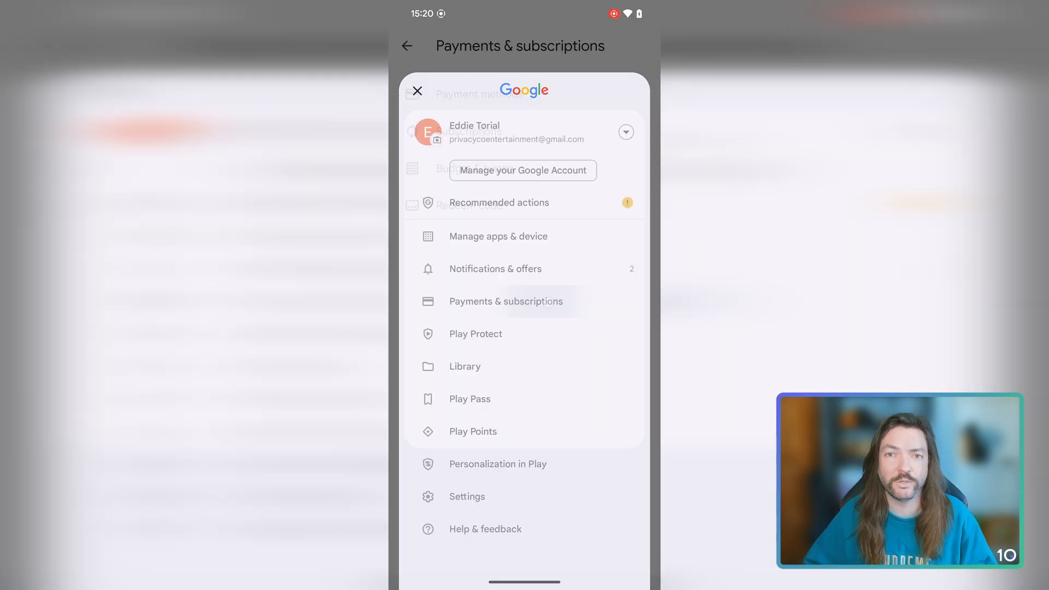
{"action": "left_click", "coordinate": [506, 301]}
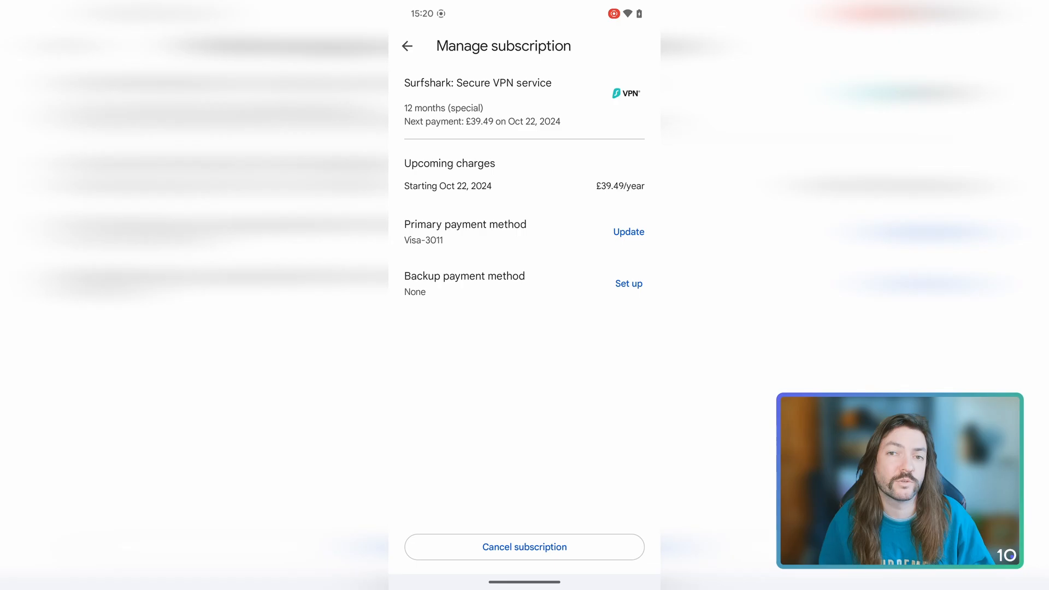
{"action": "left_click", "coordinate": [525, 546]}
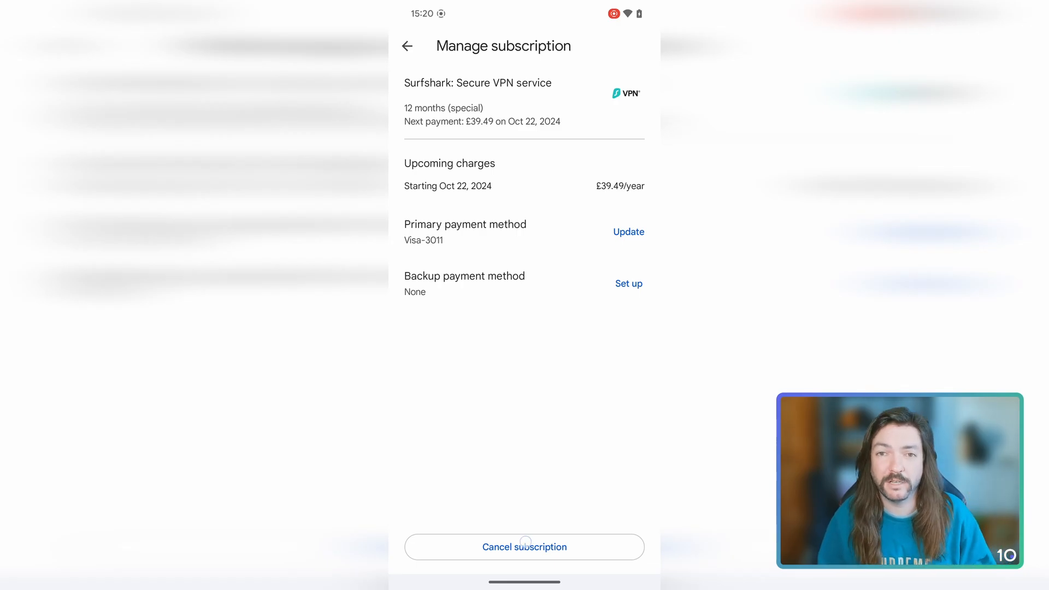
Cancel the Surfshark subscription with a reason so it ends on Oct 22, 2024.
{"action": "left_click", "coordinate": [523, 547]}
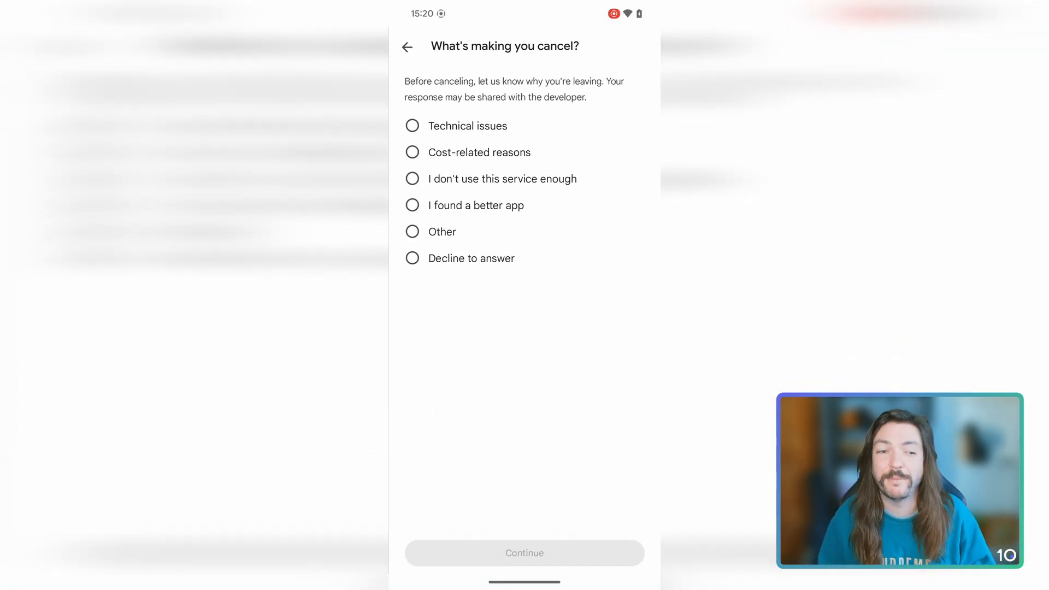
{"action": "left_click", "coordinate": [523, 553]}
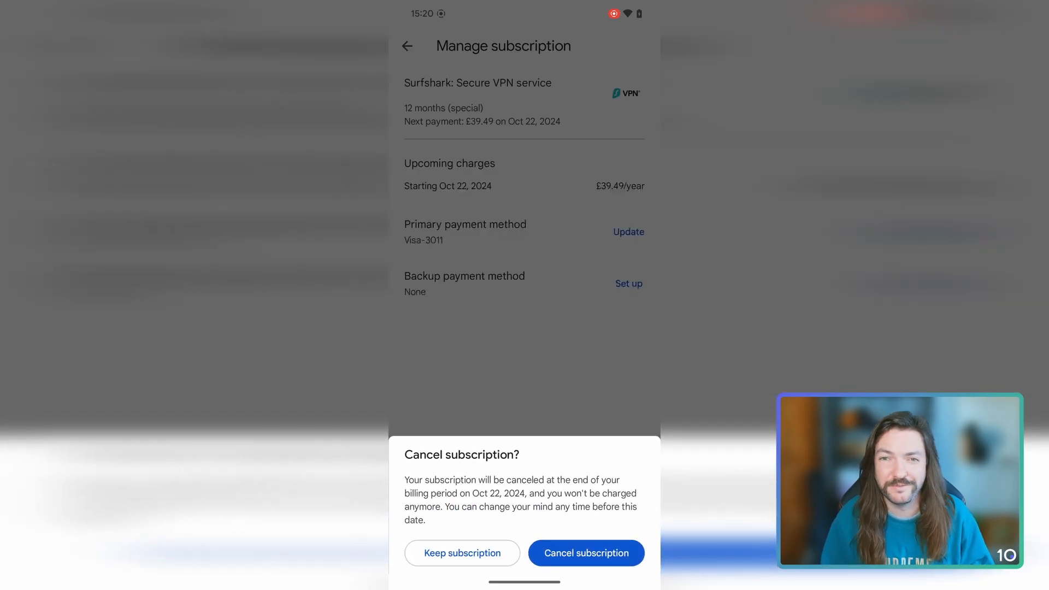
{"action": "left_click", "coordinate": [586, 553]}
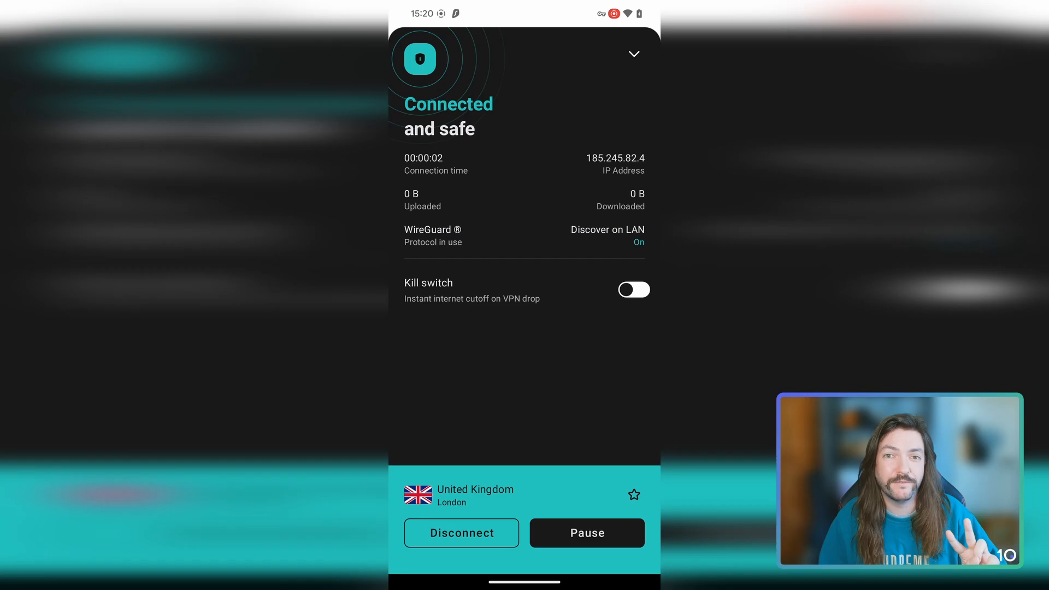
{"action": "left_click", "coordinate": [633, 53]}
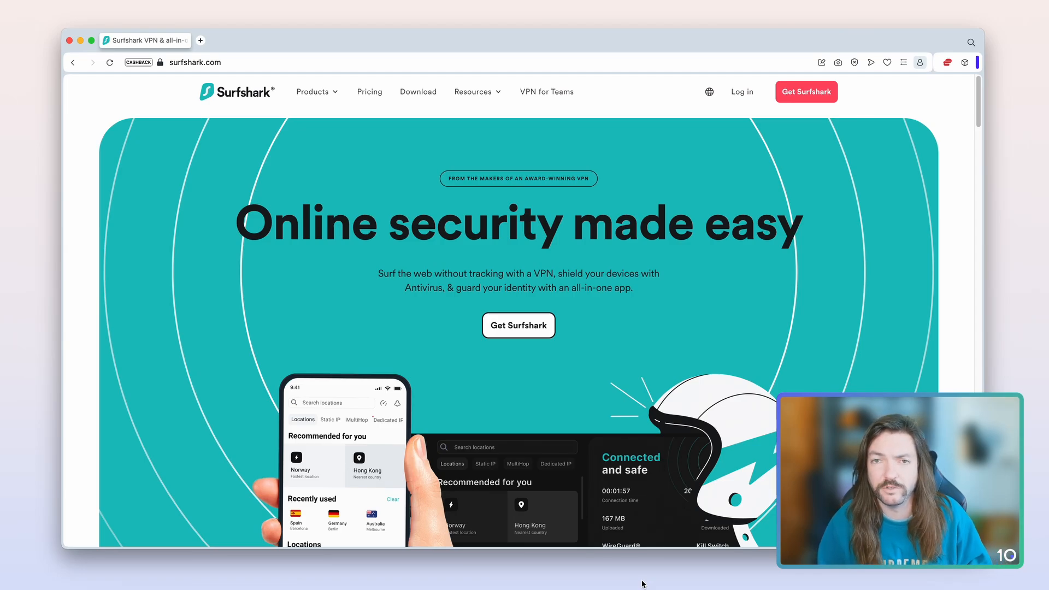
{"action": "mouse_move", "coordinate": [715, 514]}
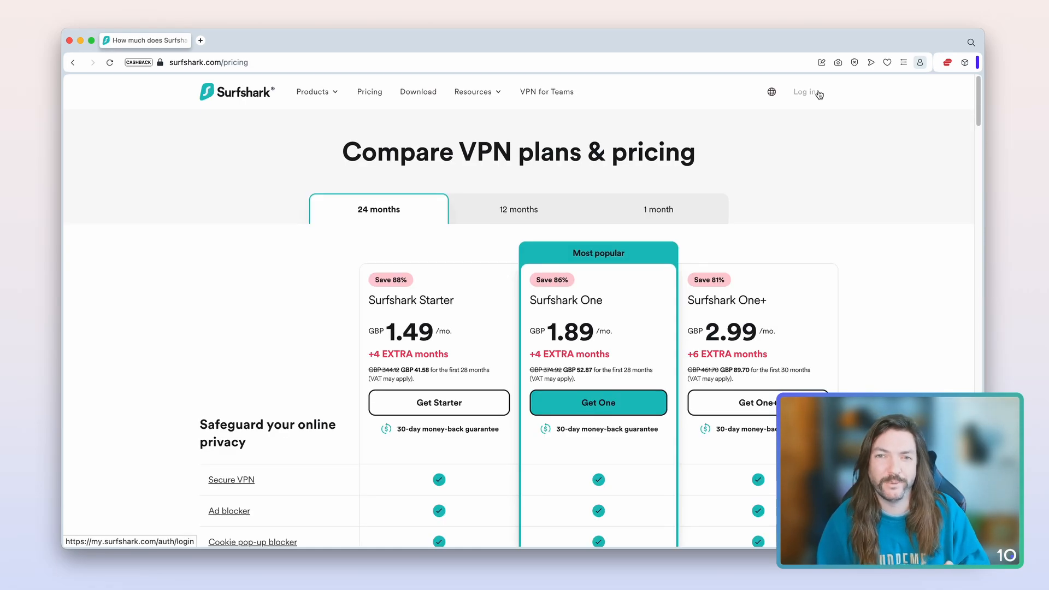
{"action": "mouse_move", "coordinate": [971, 94]}
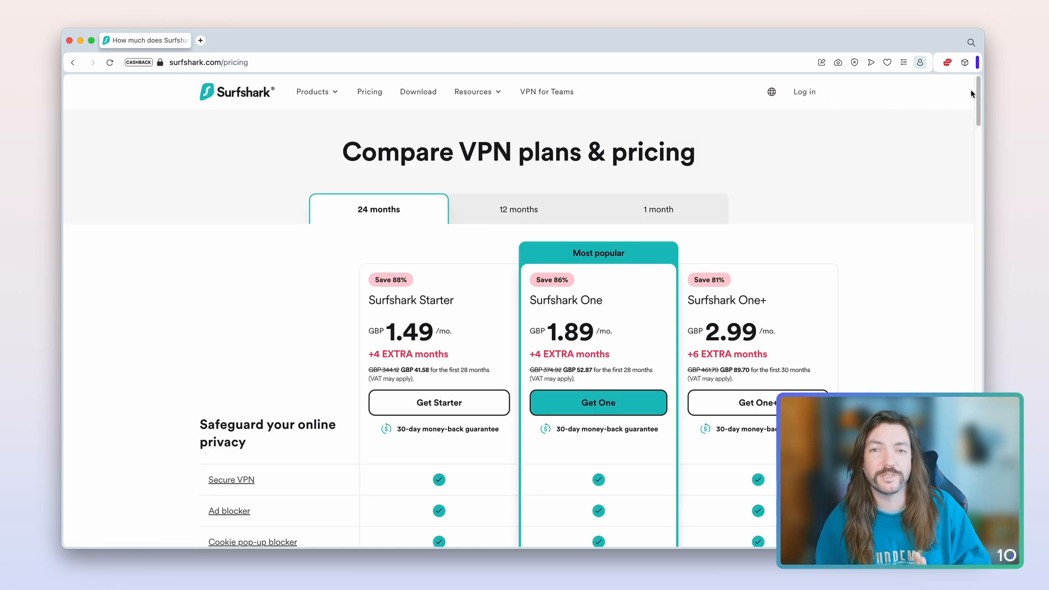
On the Pricing page, compare 12-month and 1-month prices and choose the 1-month Starter plan.
{"action": "scroll", "scroll_direction": "down", "scroll_amount": 3}
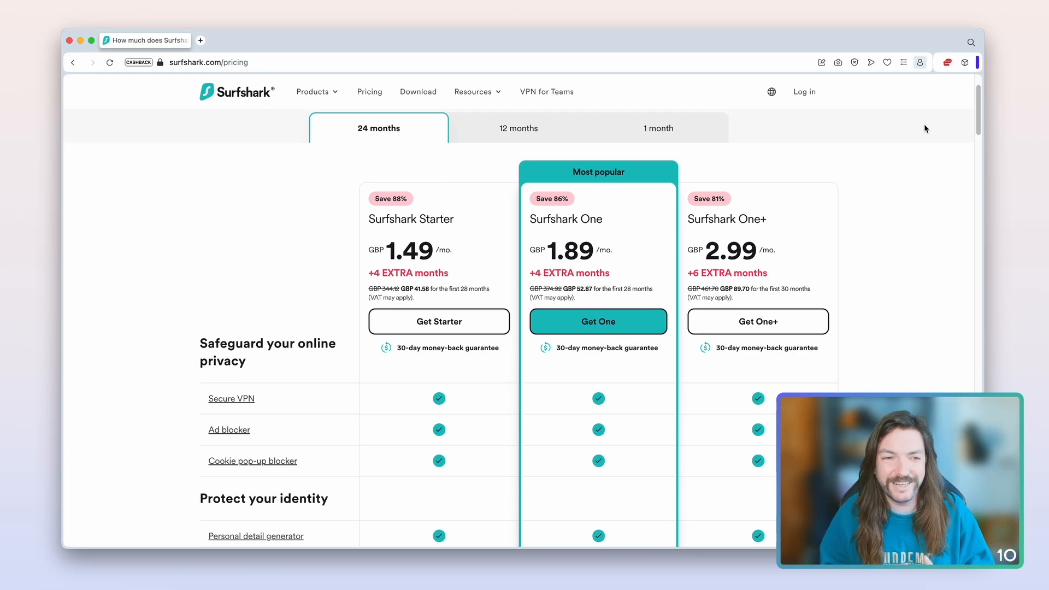
{"action": "mouse_move", "coordinate": [429, 233]}
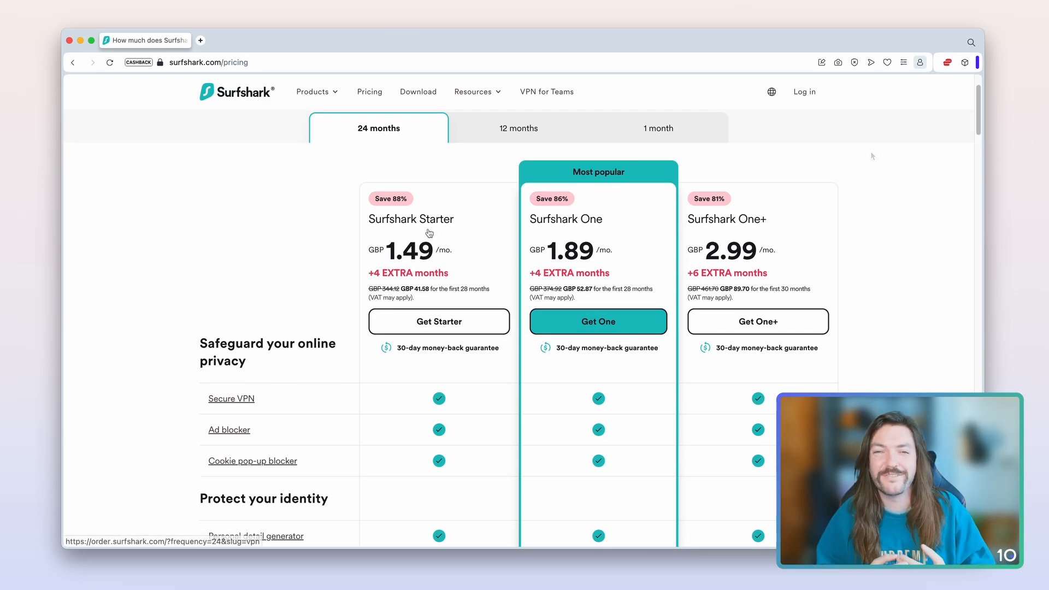
{"action": "left_click", "coordinate": [518, 128]}
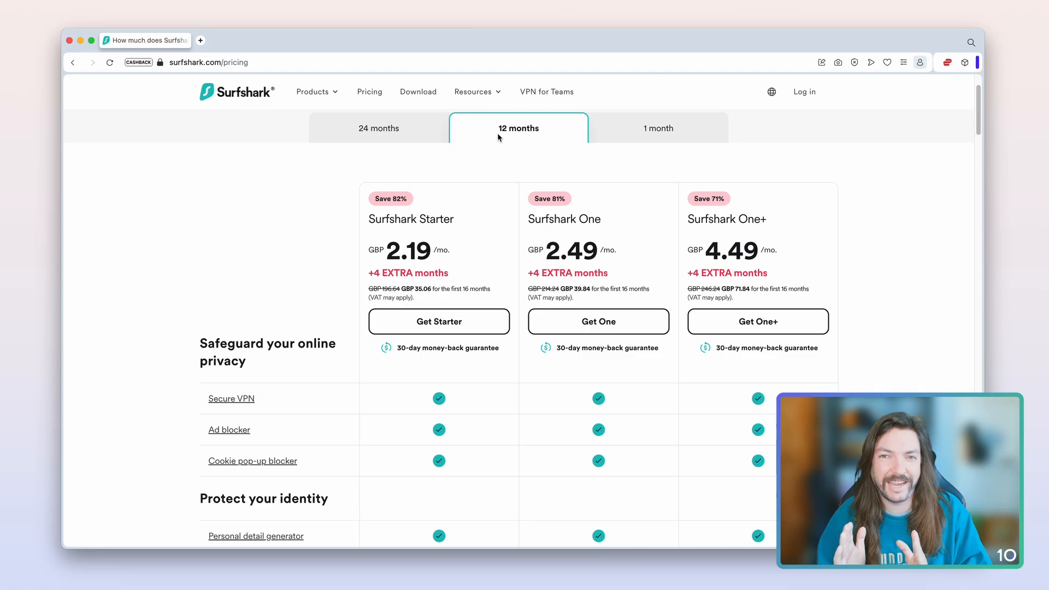
{"action": "mouse_move", "coordinate": [469, 354]}
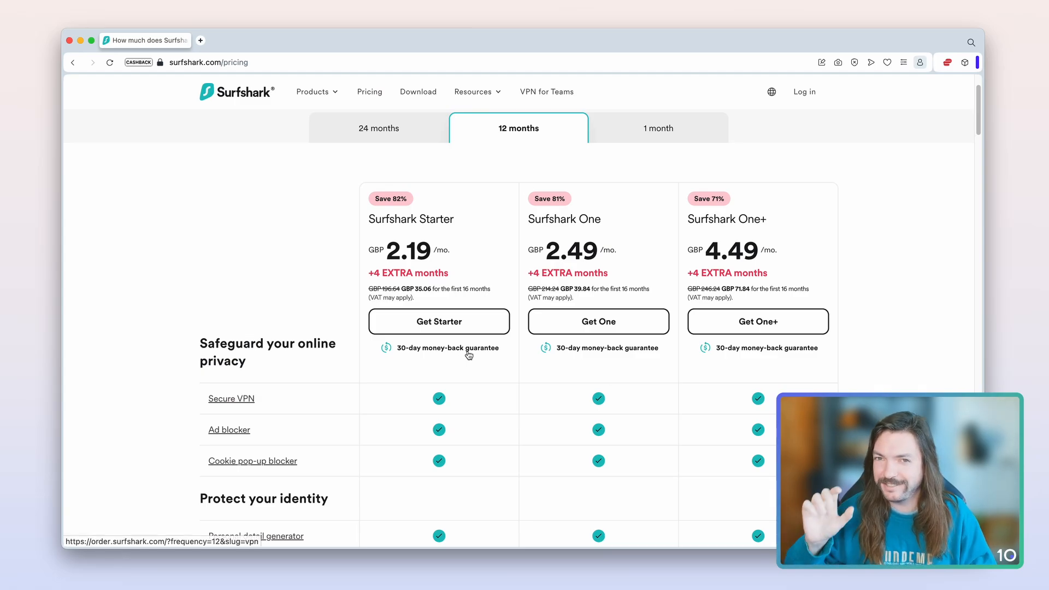
{"action": "left_click", "coordinate": [657, 128]}
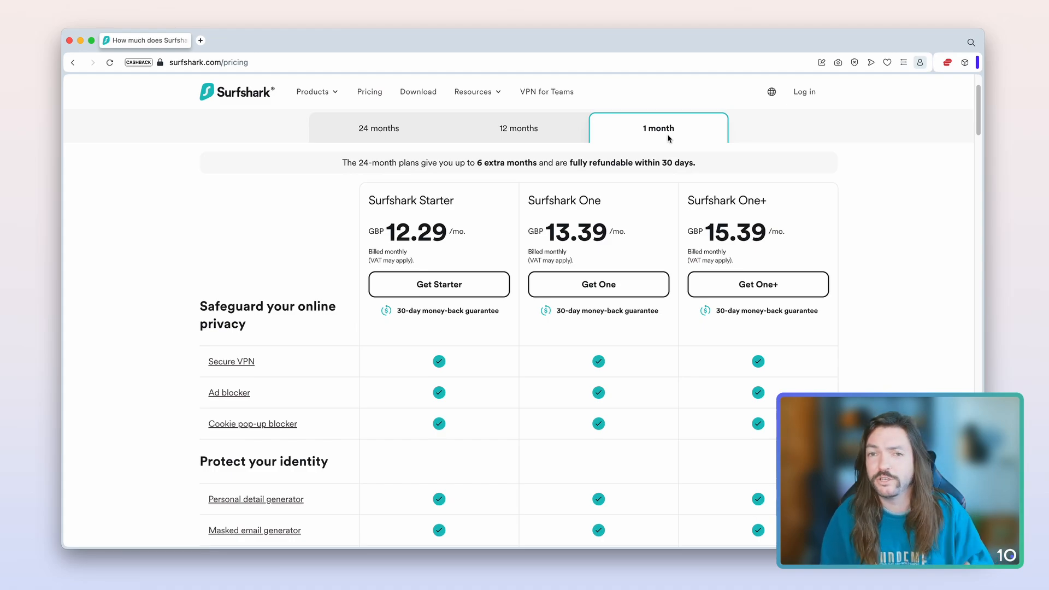
{"action": "left_click", "coordinate": [440, 285]}
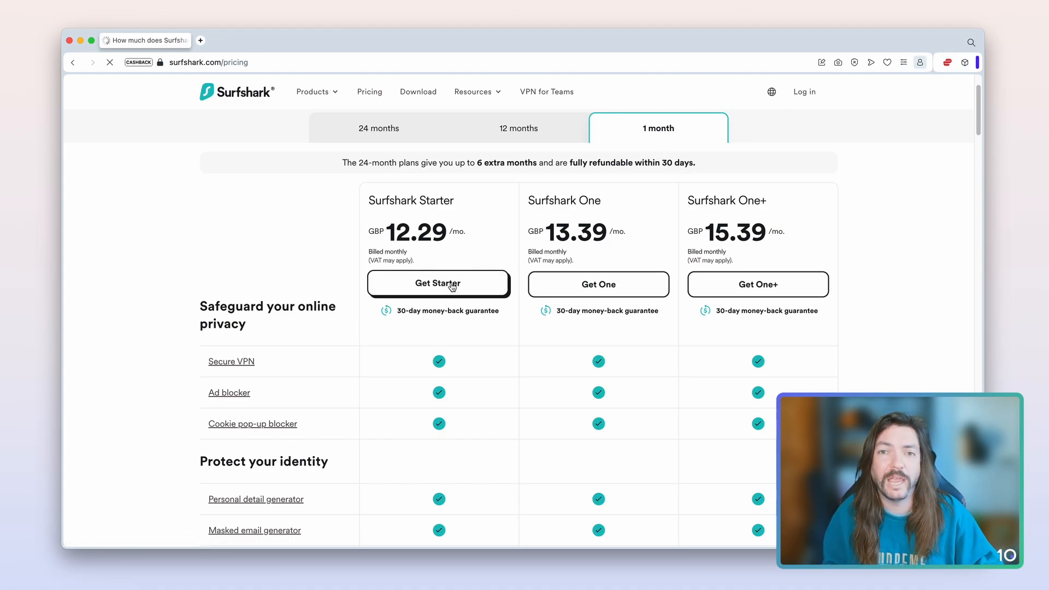
{"action": "left_click", "coordinate": [438, 284]}
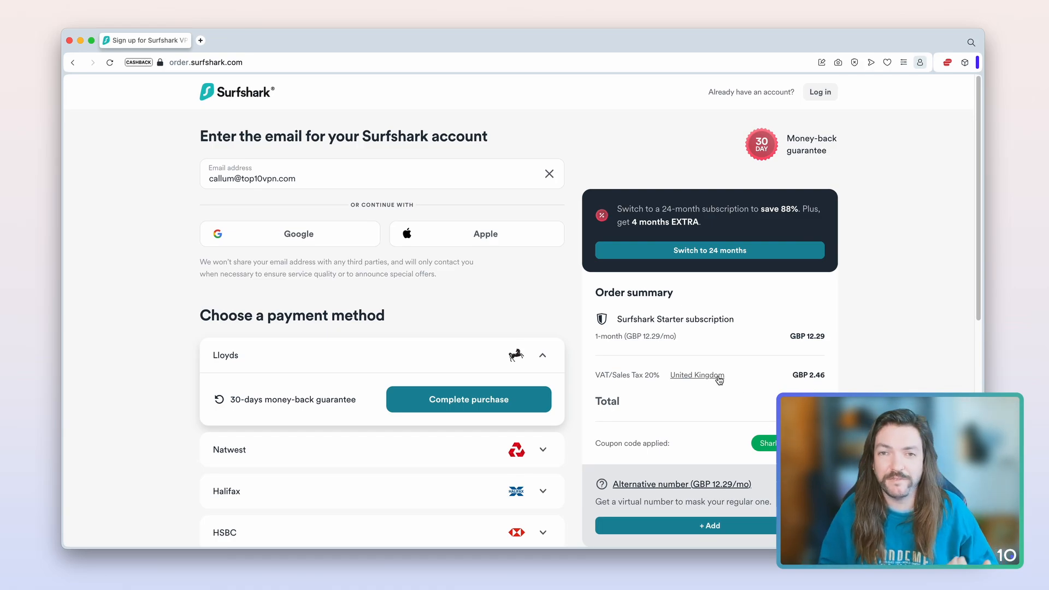
Change the VAT country at checkout to Turks & Caicos Islands.
{"action": "left_click", "coordinate": [696, 375]}
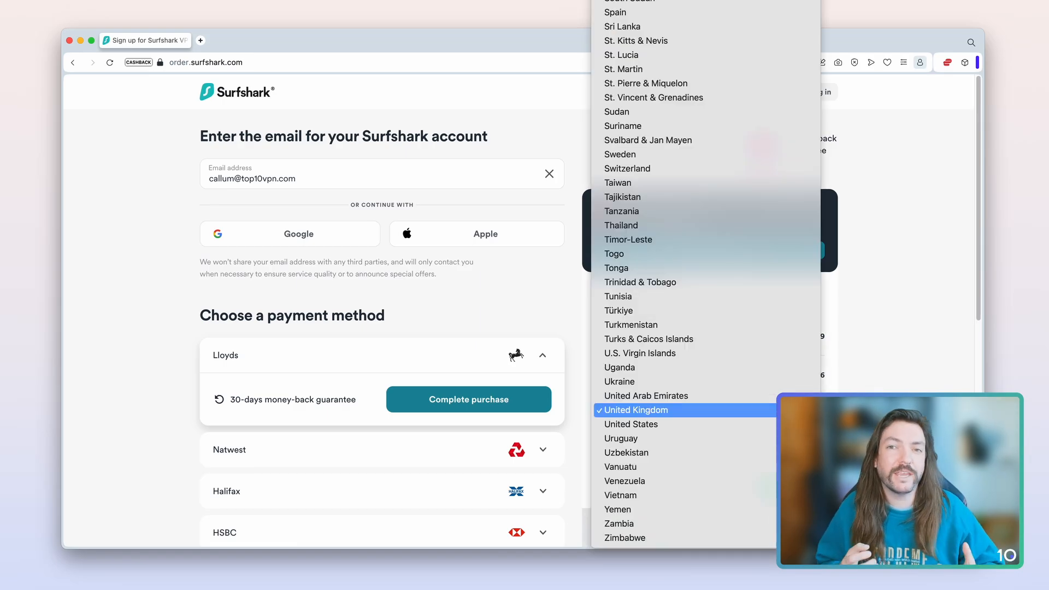
{"action": "mouse_move", "coordinate": [706, 339]}
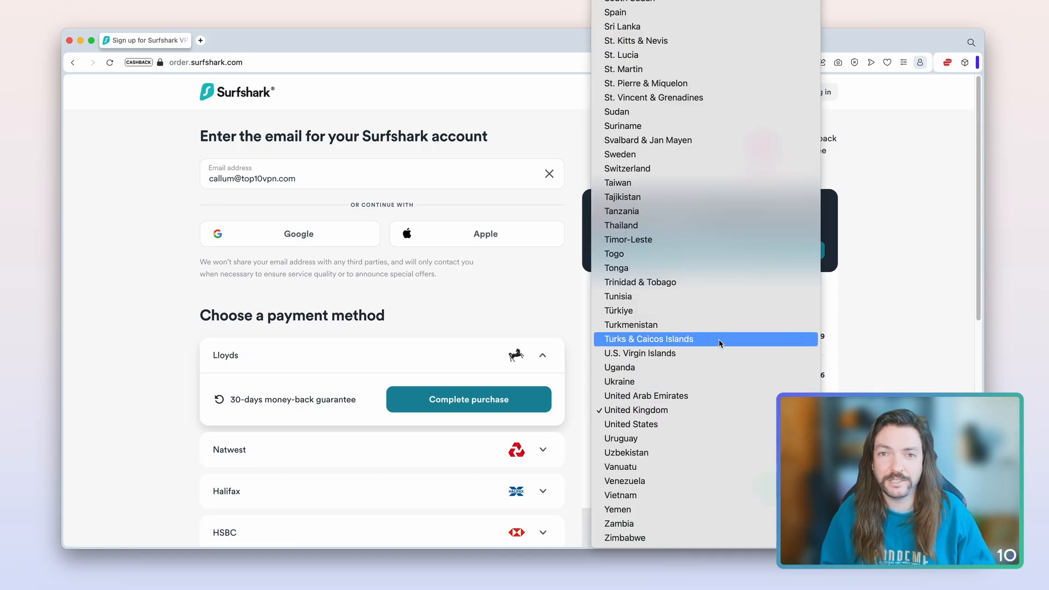
{"action": "left_click", "coordinate": [647, 339]}
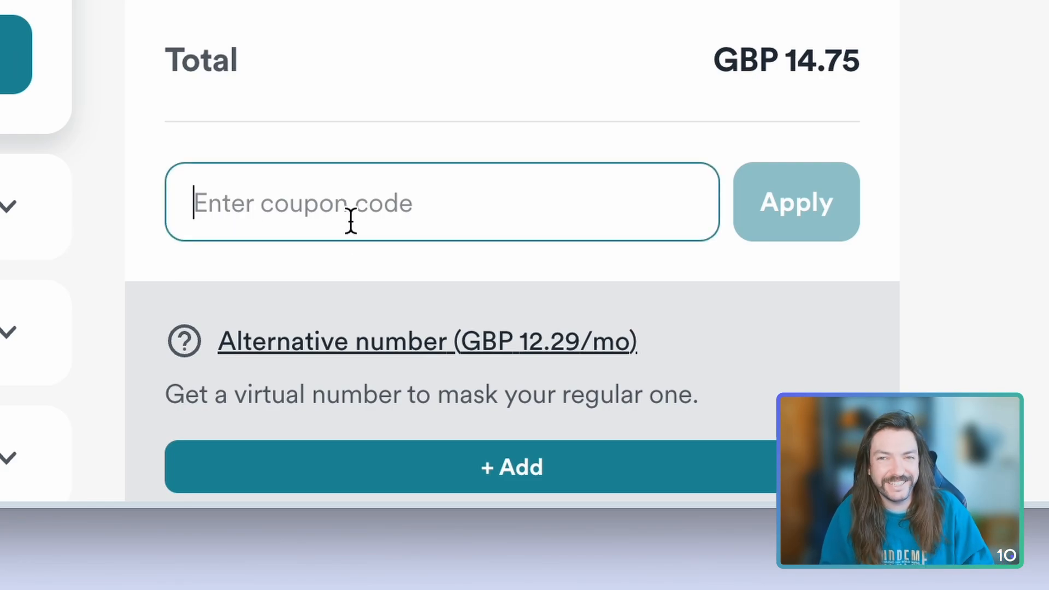
Apply the SharkStudent coupon code to the 1-month Starter order.
{"action": "type", "text": "SharkStudent"}
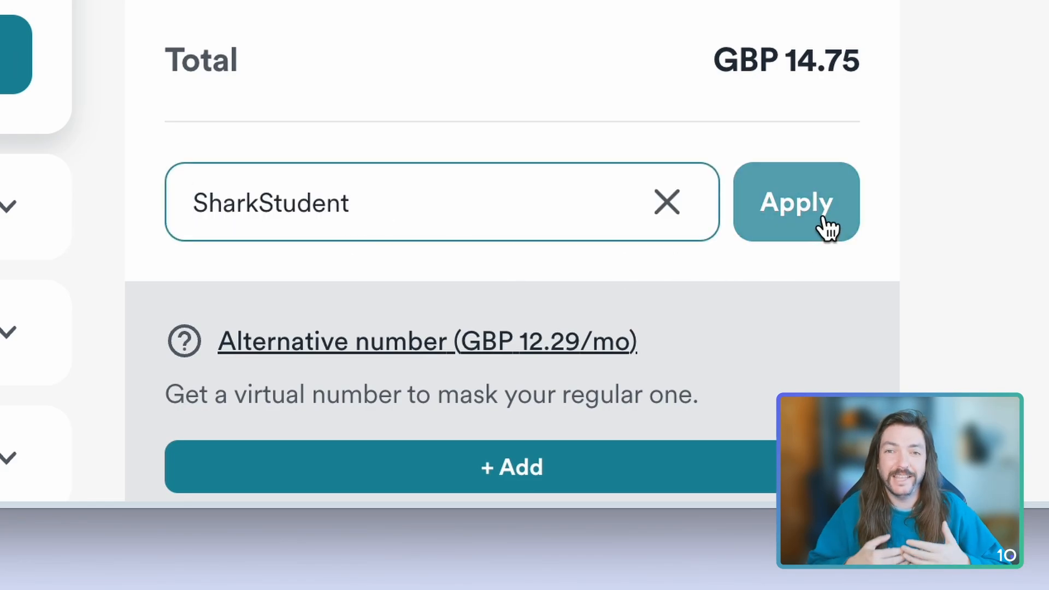
{"action": "left_click", "coordinate": [796, 202]}
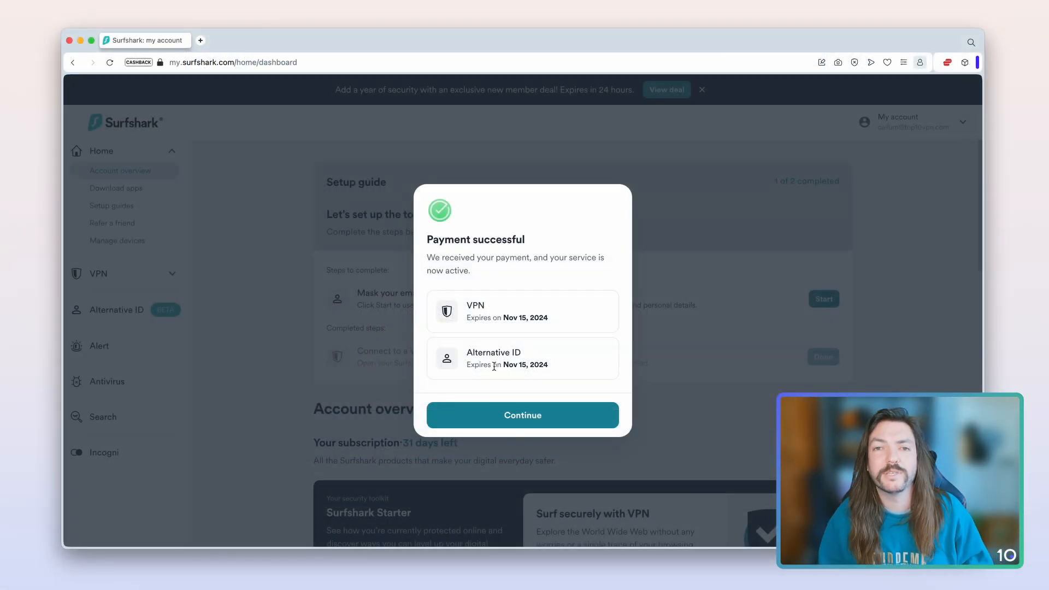
Dismiss the Payment successful dialog and close the new member deal banner on the dashboard.
{"action": "left_click", "coordinate": [523, 415]}
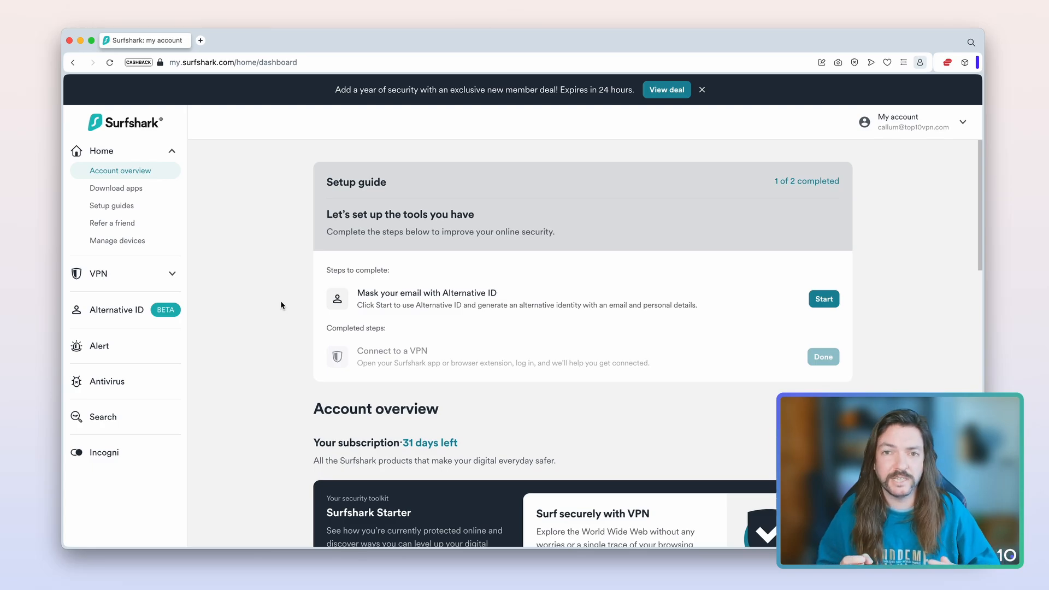
{"action": "scroll", "scroll_direction": "down", "scroll_amount": 3}
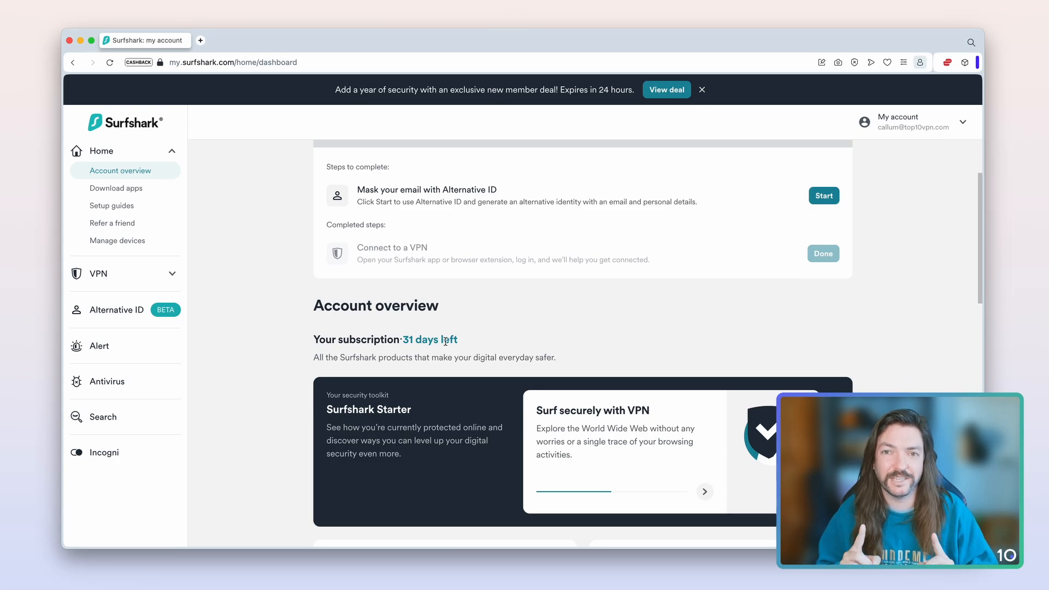
{"action": "scroll", "scroll_direction": "up", "scroll_amount": 3}
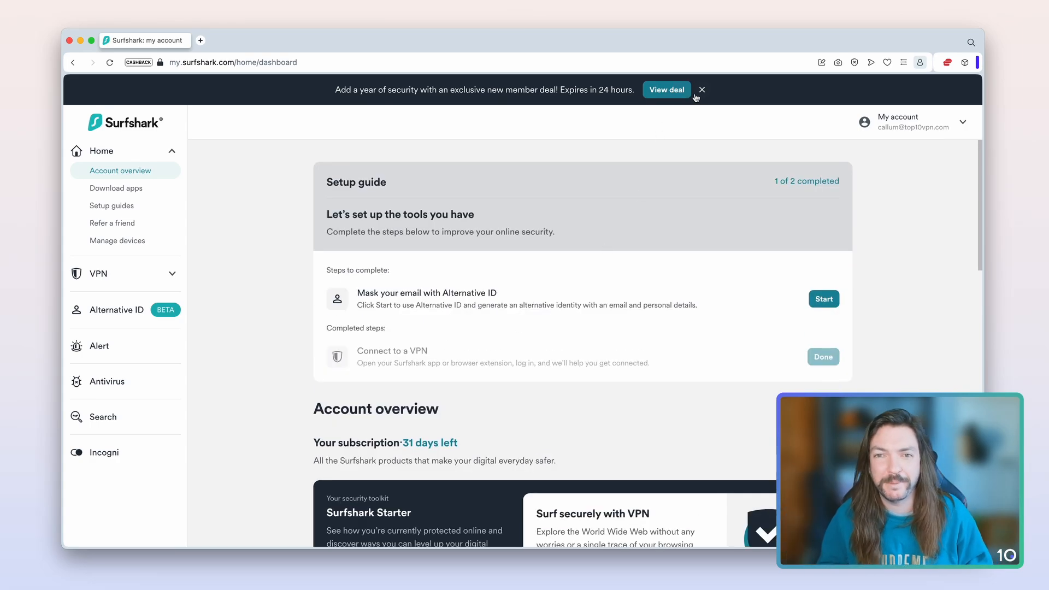
{"action": "left_click", "coordinate": [702, 90]}
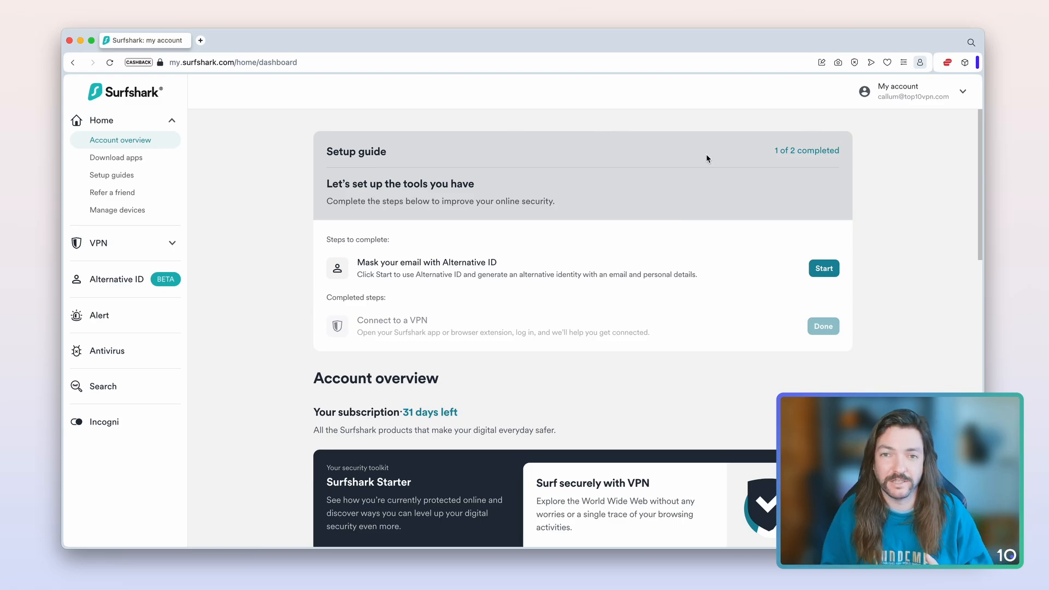
{"action": "mouse_move", "coordinate": [977, 124]}
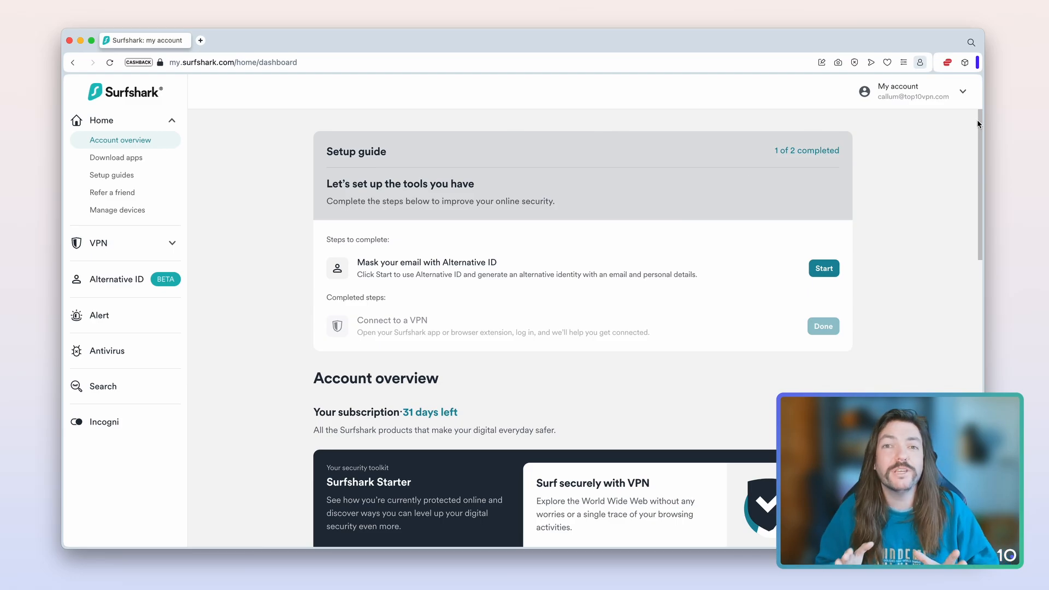
Go to the Surfshark Help Center from the bottom of the account dashboard.
{"action": "scroll", "scroll_direction": "down", "scroll_amount": 3}
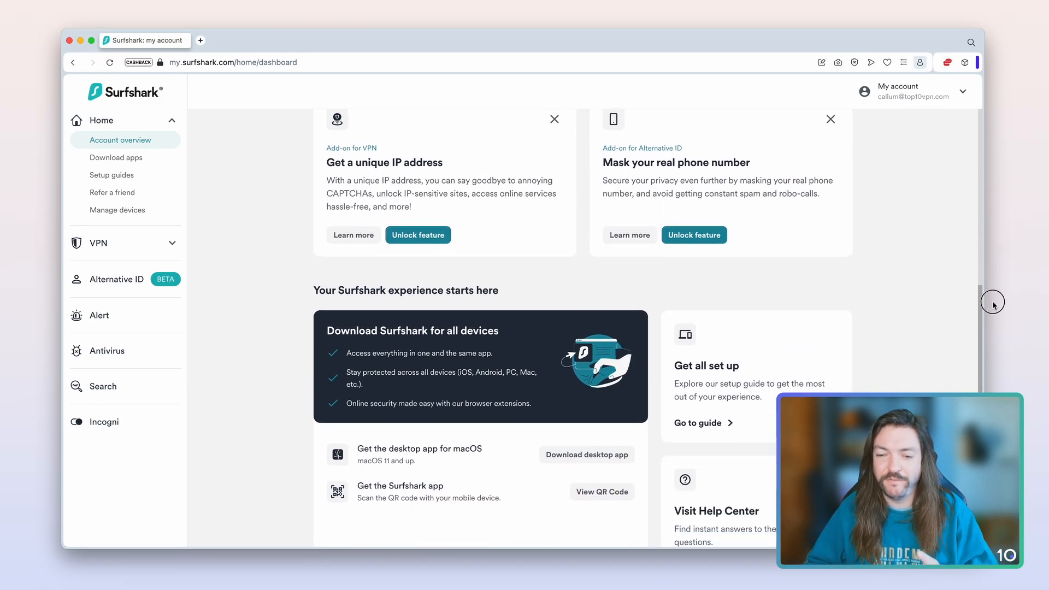
{"action": "scroll", "scroll_direction": "down", "scroll_amount": 3}
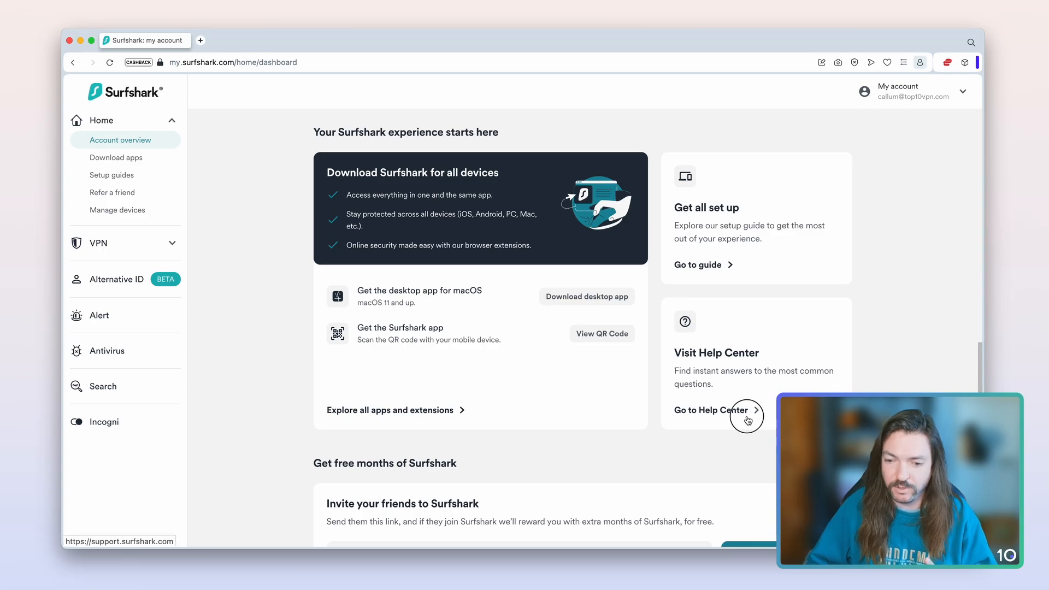
{"action": "left_click", "coordinate": [711, 410]}
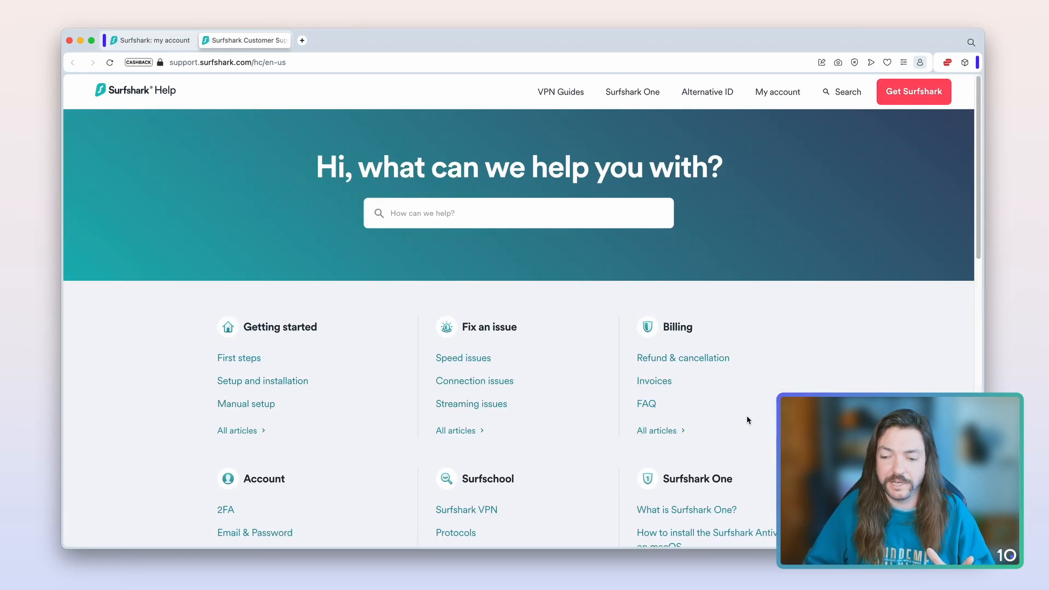
Open the refund policy article under Refund & cancellation and start a live chat with support.
{"action": "left_click", "coordinate": [682, 357]}
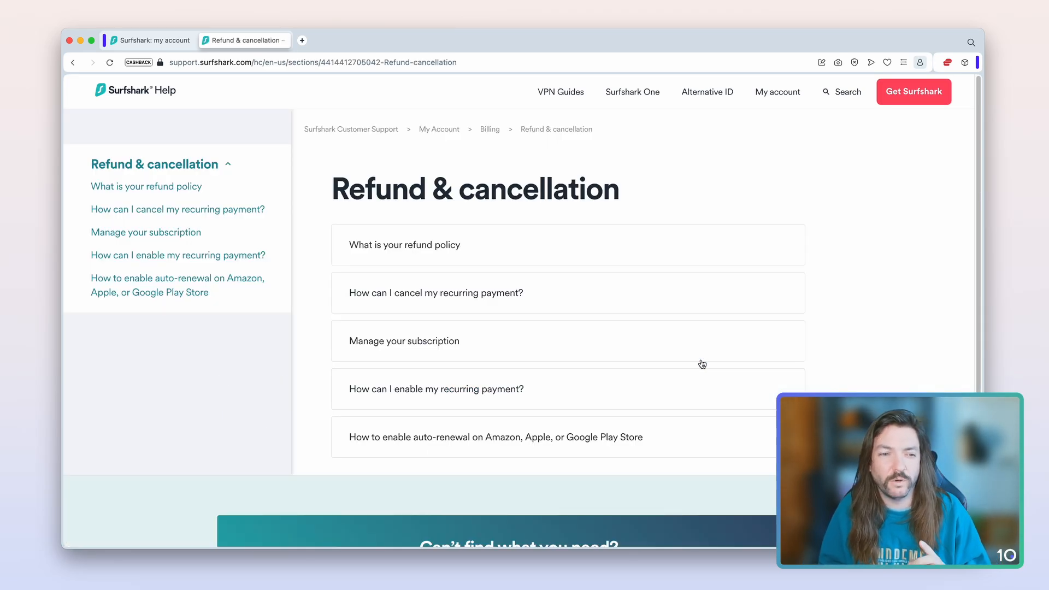
{"action": "left_click", "coordinate": [405, 243]}
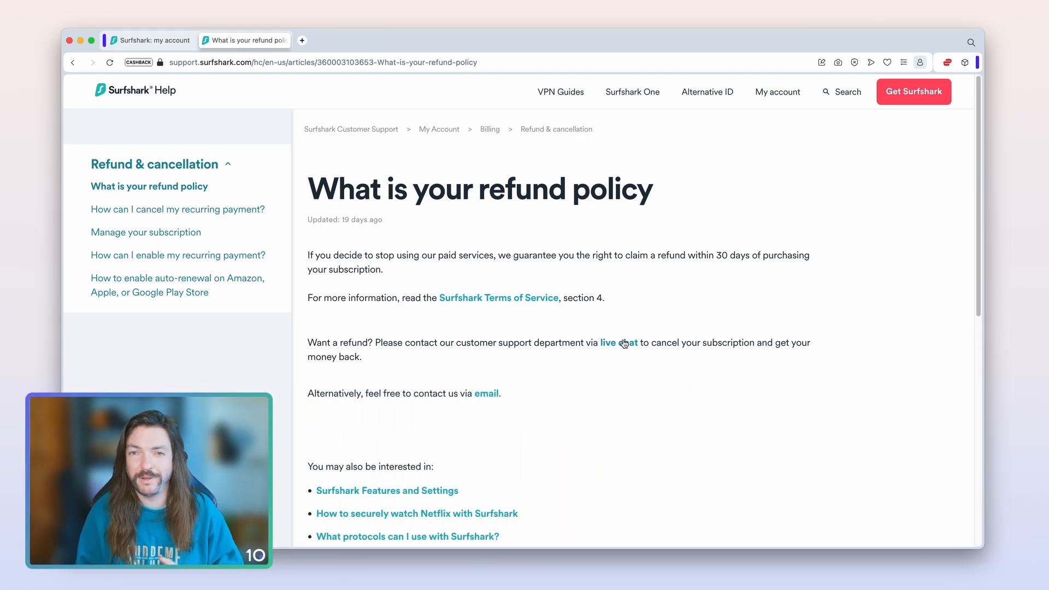
{"action": "left_click", "coordinate": [607, 342]}
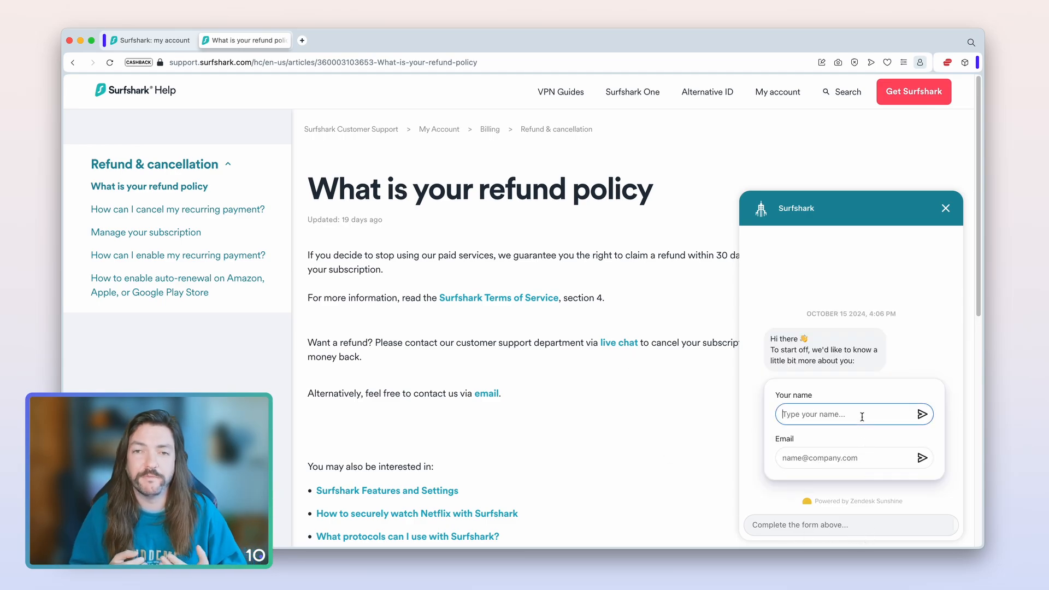
{"action": "type", "text": "Callum"}
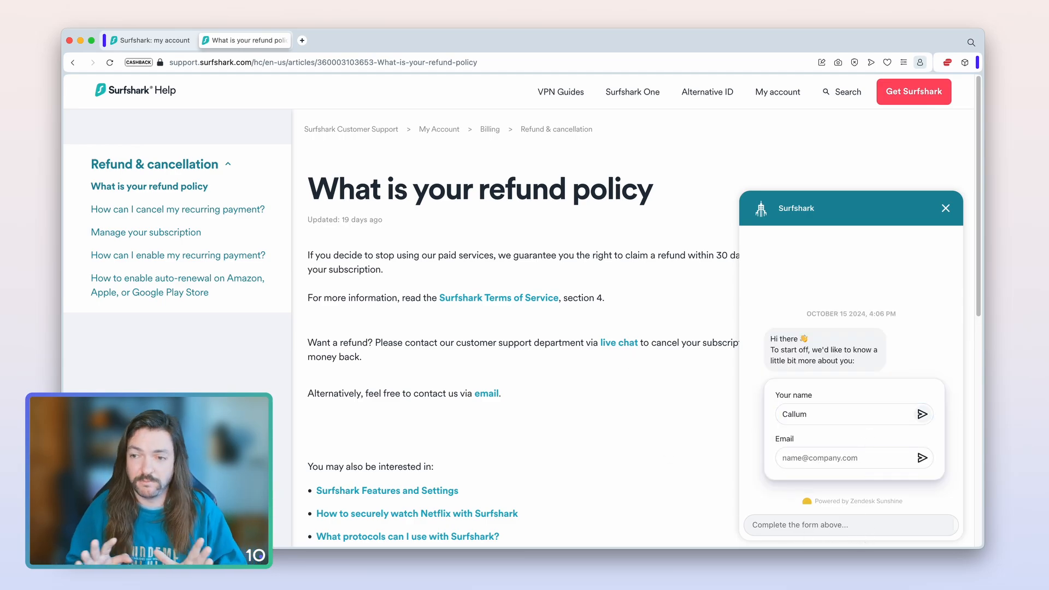
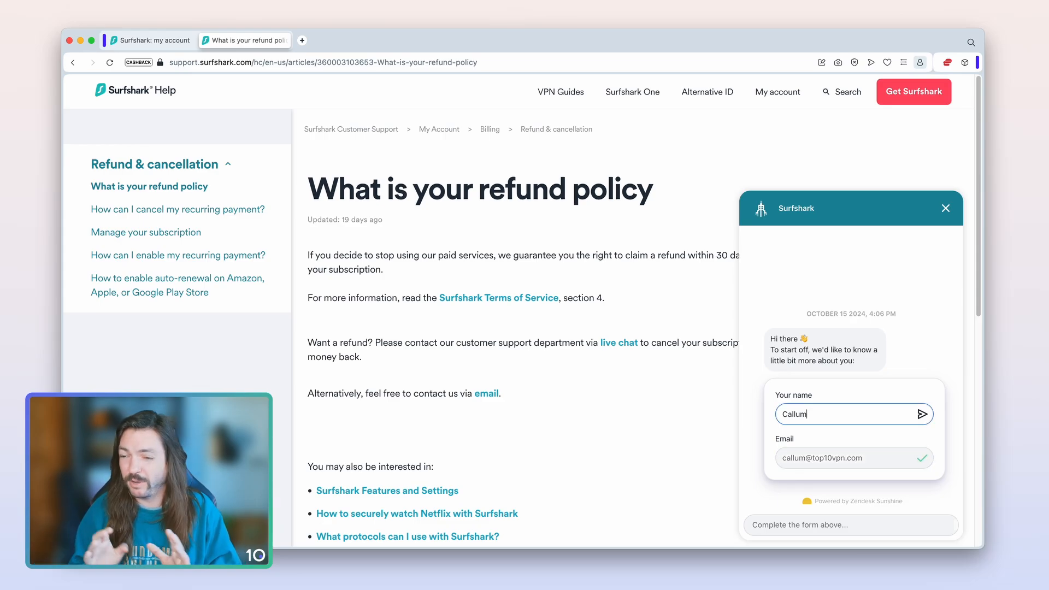
{"action": "left_click", "coordinate": [925, 413]}
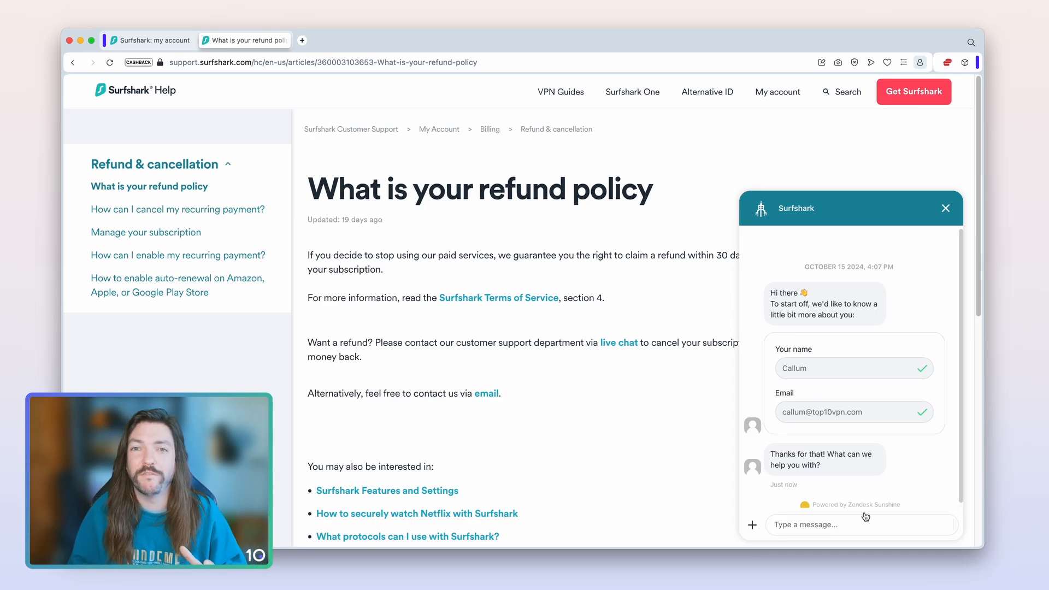
Send 'I'd like to cancel my subscription and get a refund, please' and follow the bot's main refund link.
{"action": "left_click", "coordinate": [861, 525]}
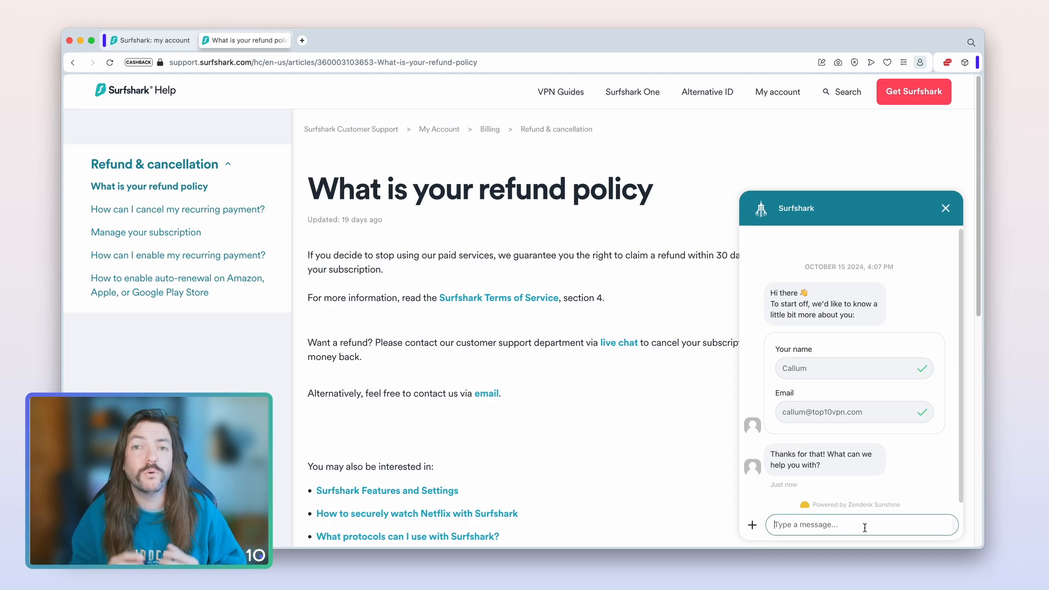
{"action": "type", "text": "I'd like to canc"}
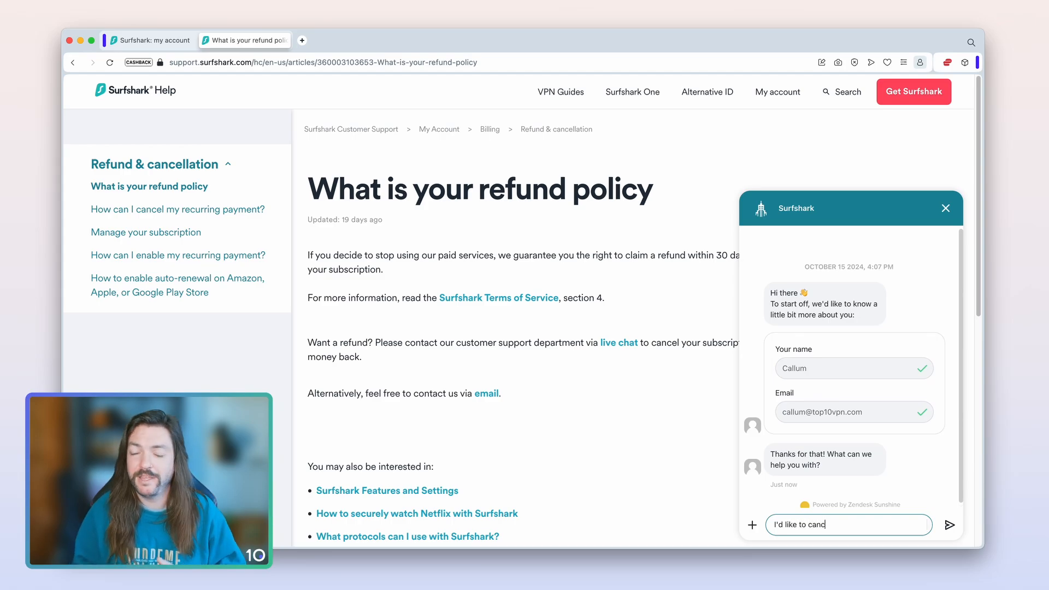
{"action": "type", "text": "el my subscription"}
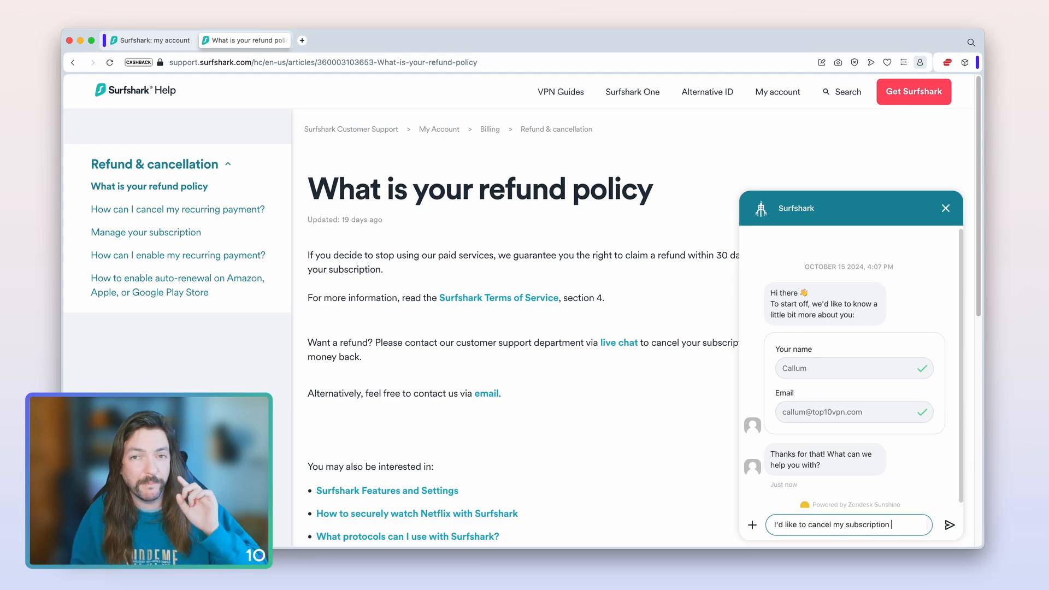
{"action": "type", "text": "and get a refund, please"}
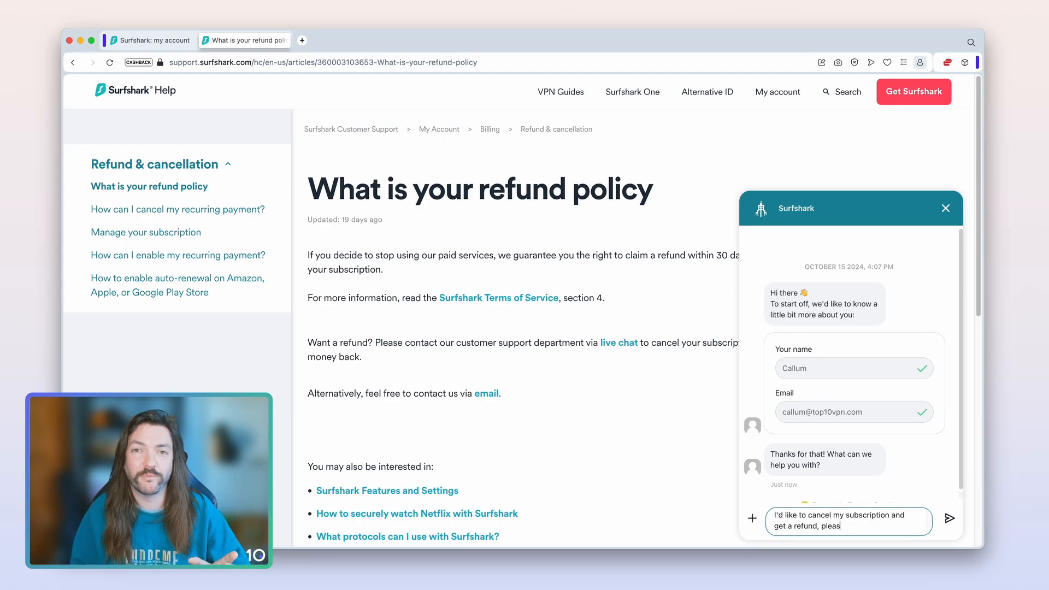
{"action": "left_click", "coordinate": [948, 518]}
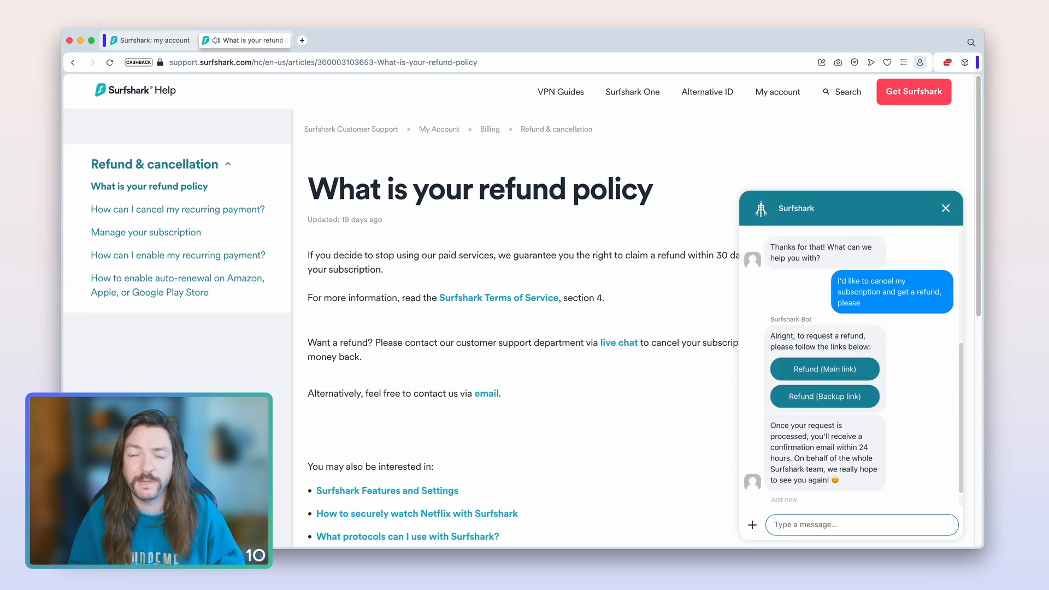
{"action": "left_click", "coordinate": [824, 368]}
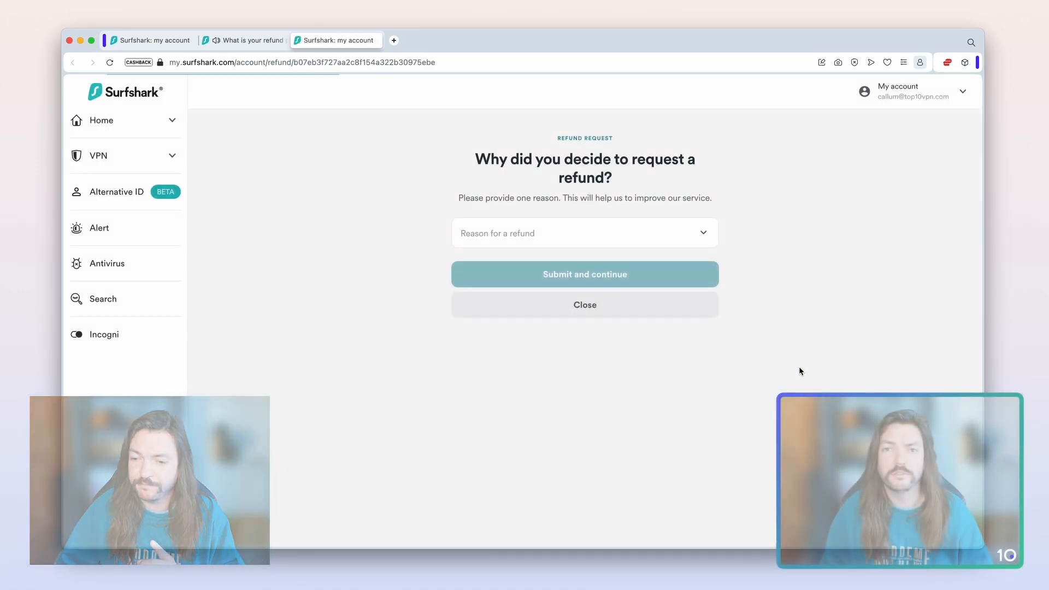
{"action": "mouse_move", "coordinate": [711, 234]}
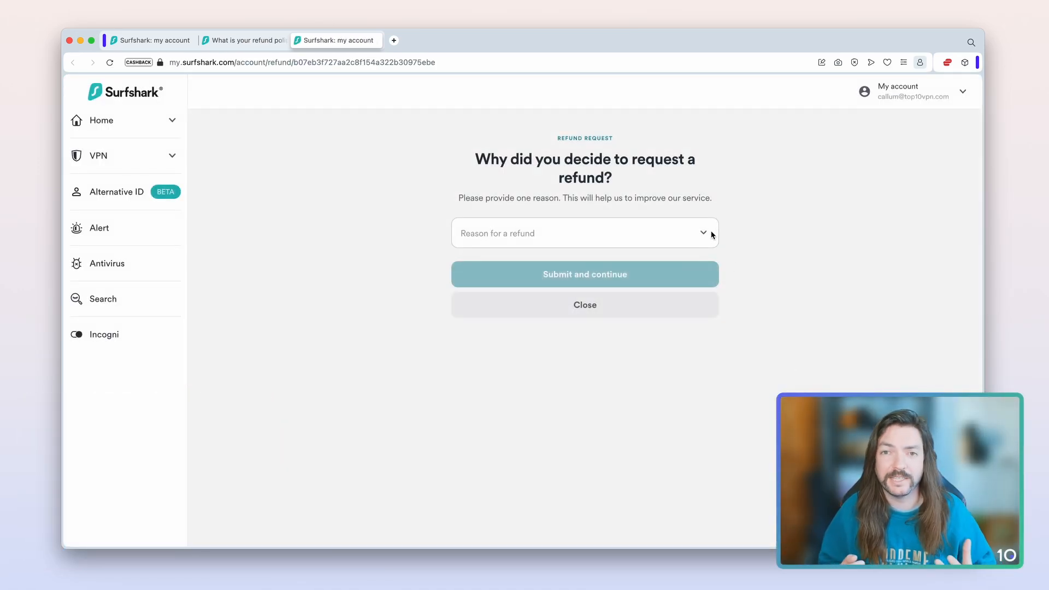
Choose reason 'Don't Need VPN' with note 'I am a VPN journalist doing some testing, that's all' and submit.
{"action": "left_click", "coordinate": [584, 233]}
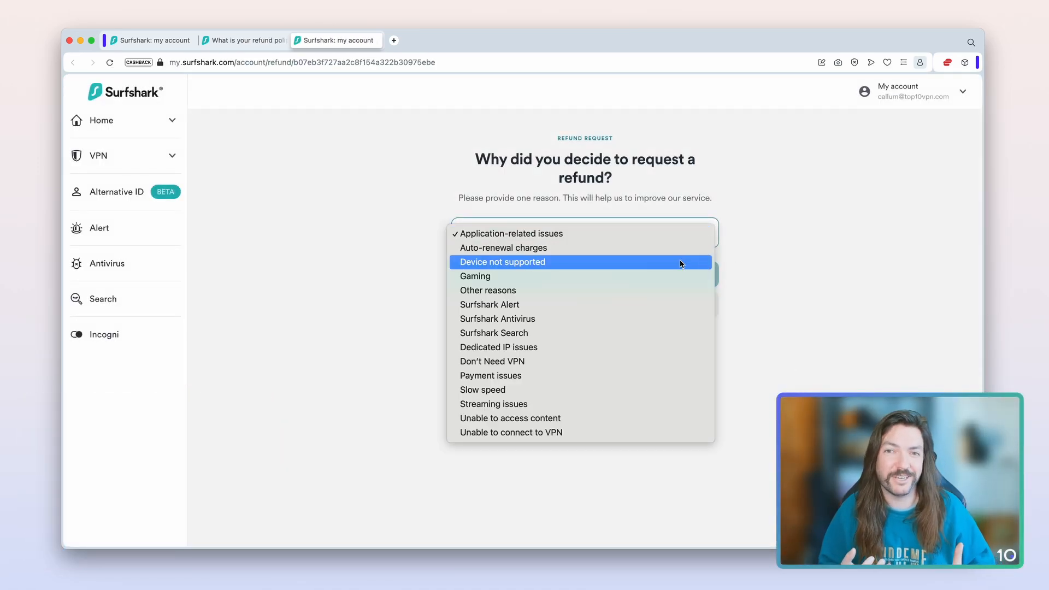
{"action": "left_click", "coordinate": [492, 361]}
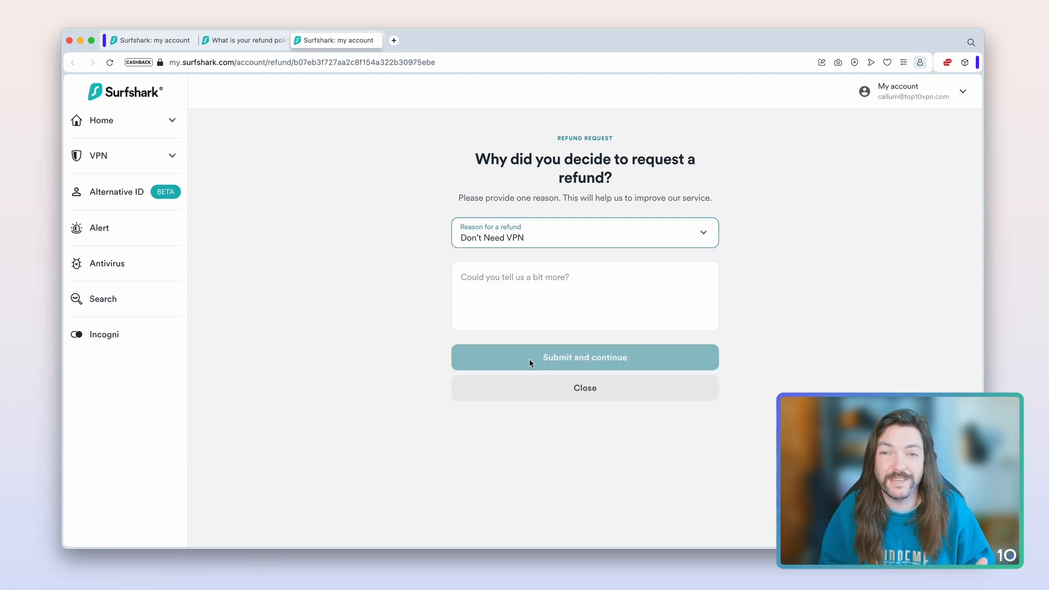
{"action": "left_click", "coordinate": [585, 296]}
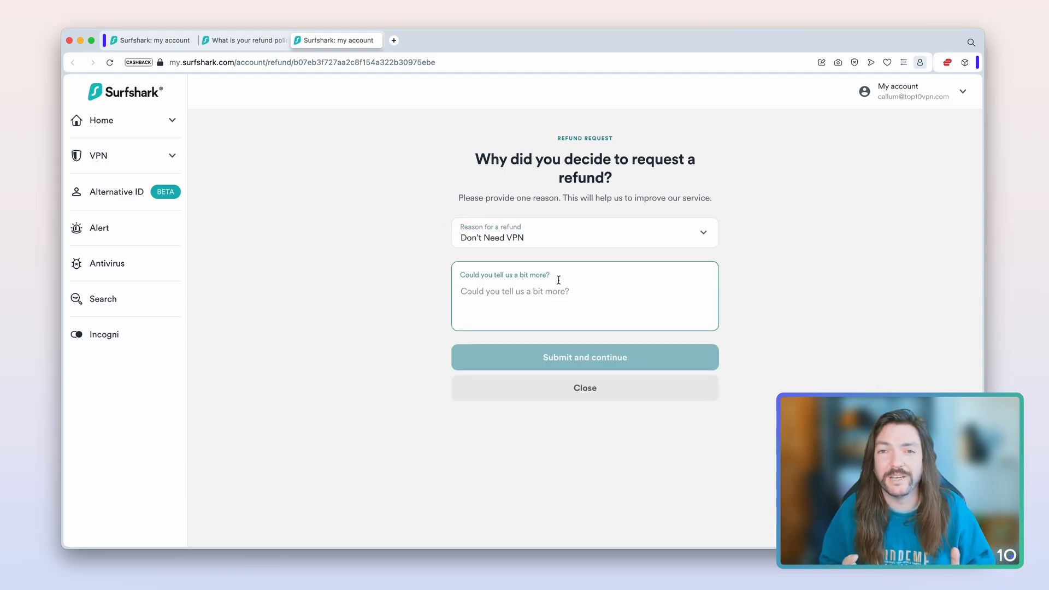
{"action": "type", "text": "I am a VPN journa"}
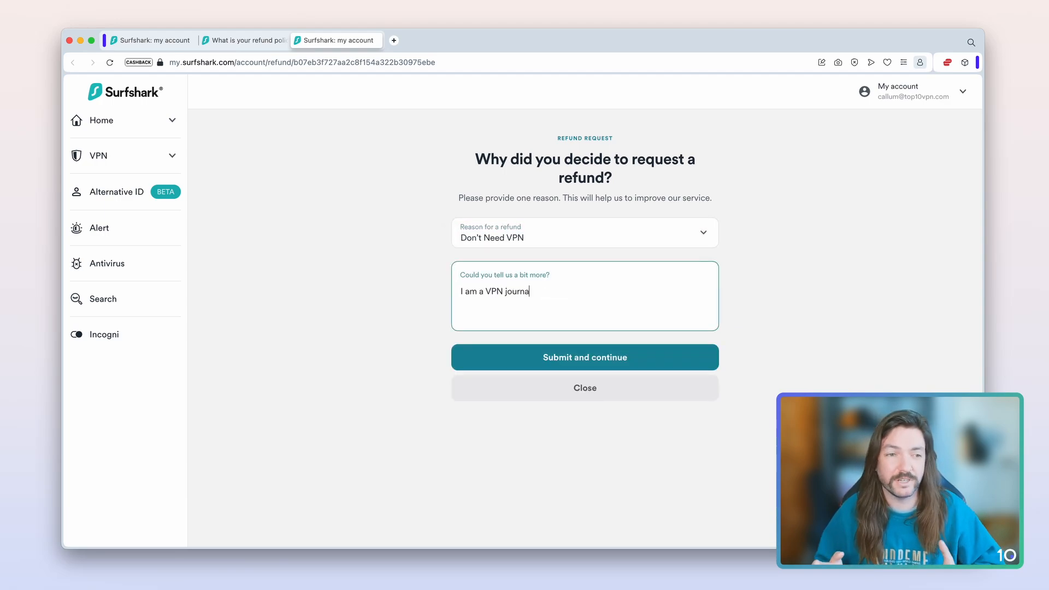
{"action": "type", "text": "list doing some testi"}
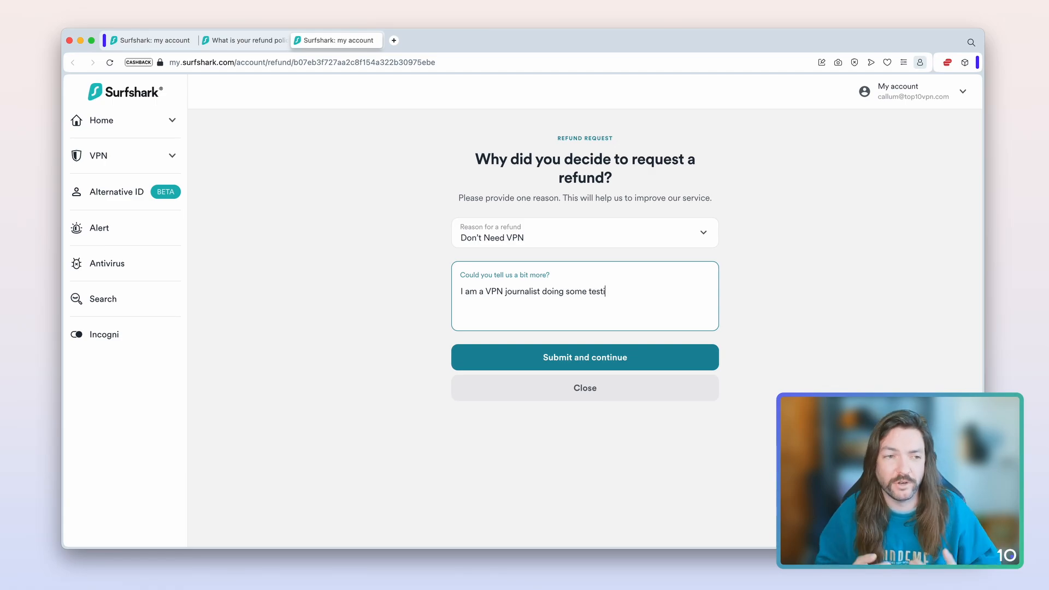
{"action": "type", "text": "ng, that's all!"}
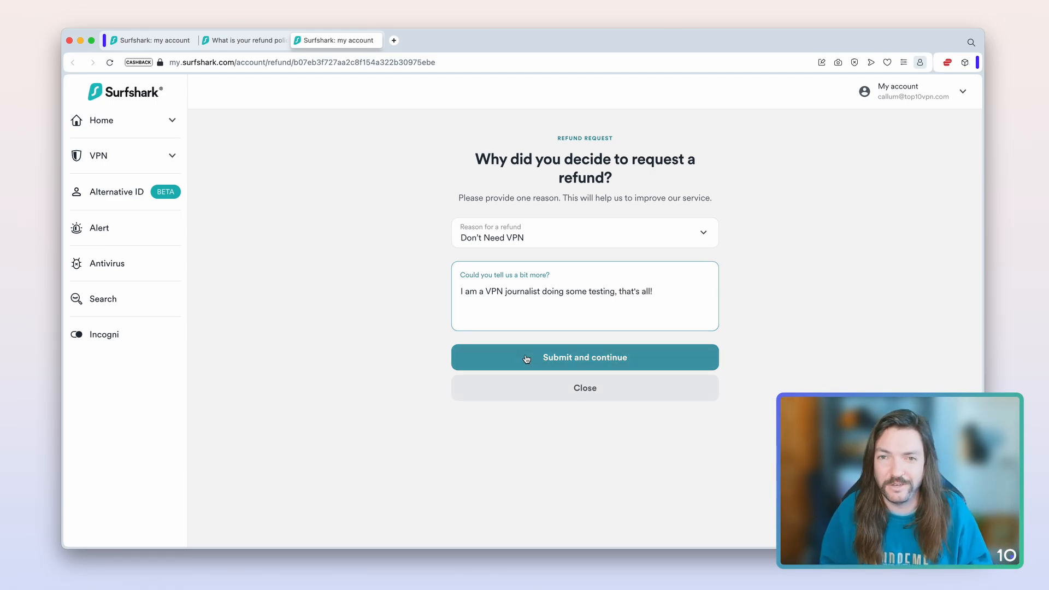
{"action": "left_click", "coordinate": [584, 356]}
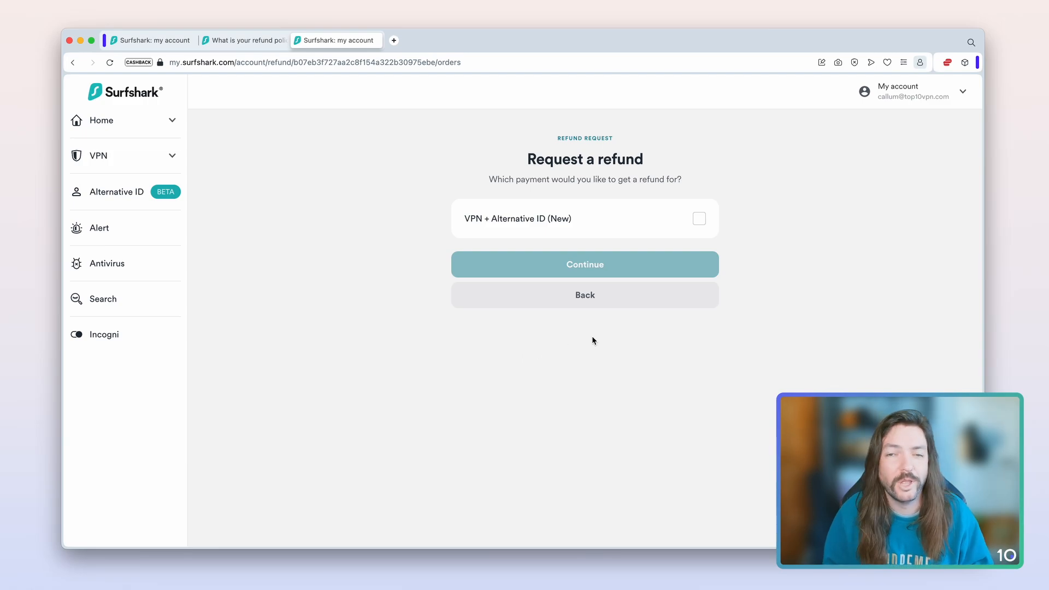
Select the VPN + Alternative ID (New) payment and request its GBP 12.29 refund.
{"action": "left_click", "coordinate": [698, 219]}
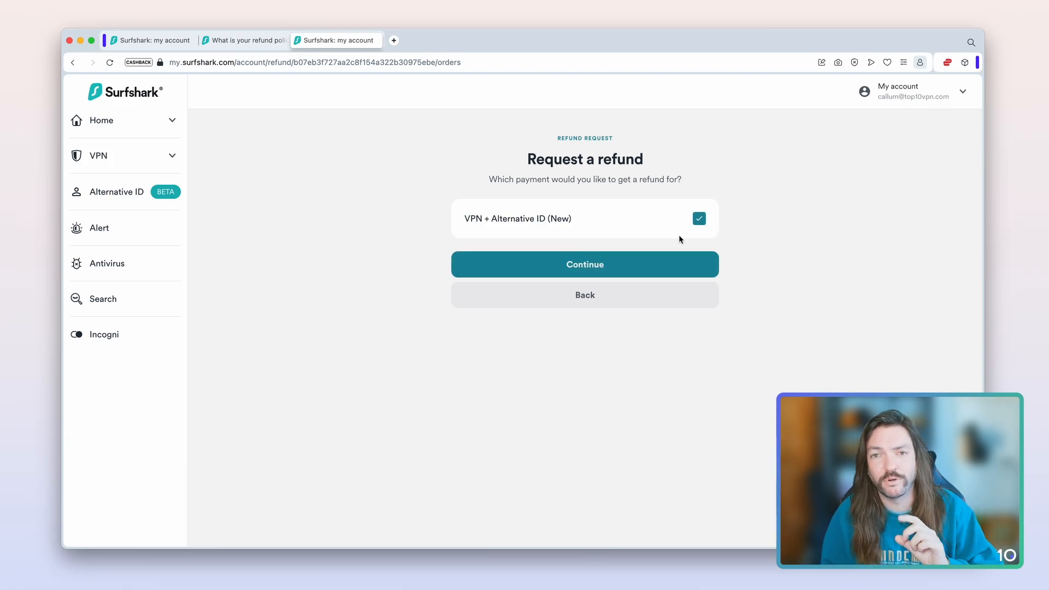
{"action": "left_click", "coordinate": [583, 264]}
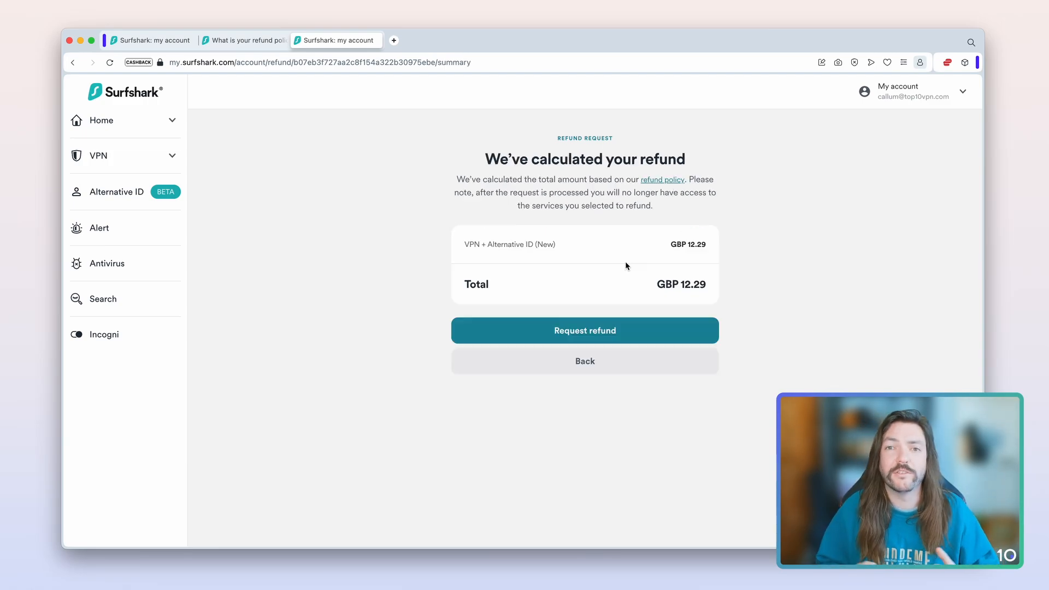
{"action": "left_click", "coordinate": [583, 330]}
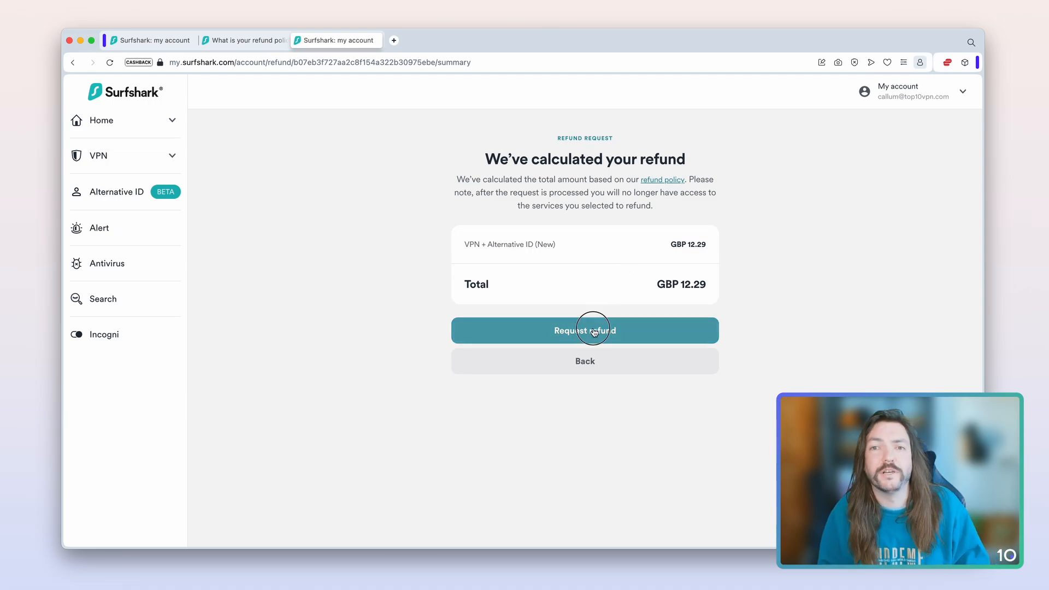
{"action": "left_click", "coordinate": [584, 331]}
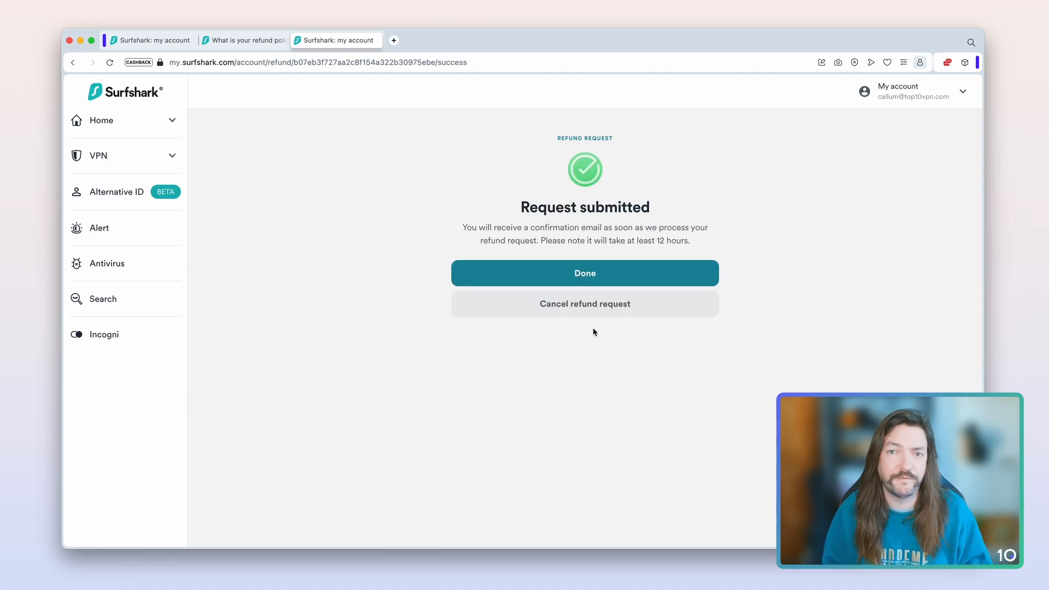